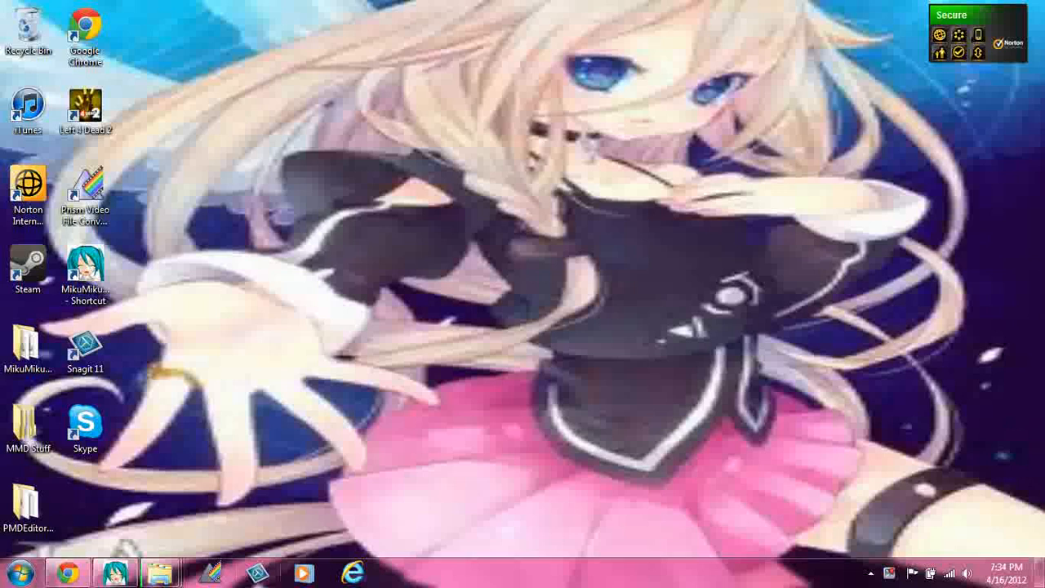
mouse_move(68, 572)
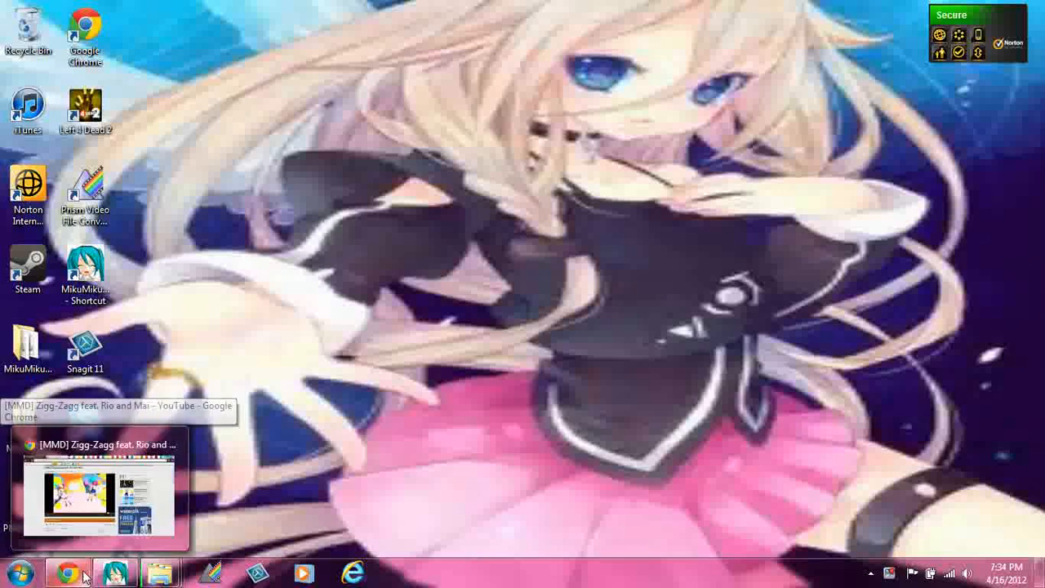
- Bring Chrome back up from the taskbar and open a blank new tab
click(97, 490)
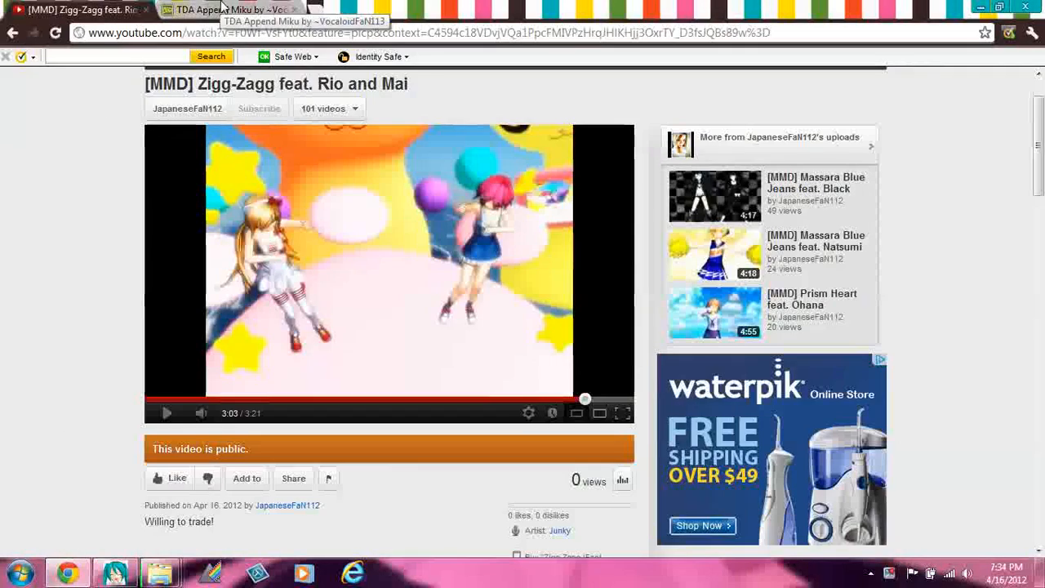
click(228, 9)
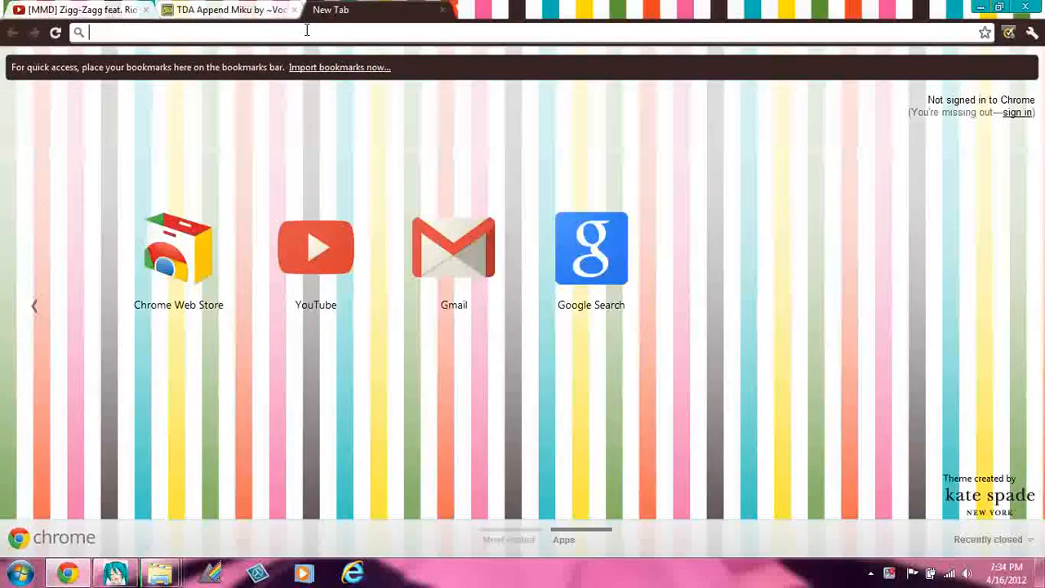
- Go to google.com and search for 'mikumikueffect download' from the suggestions
text(google.com)
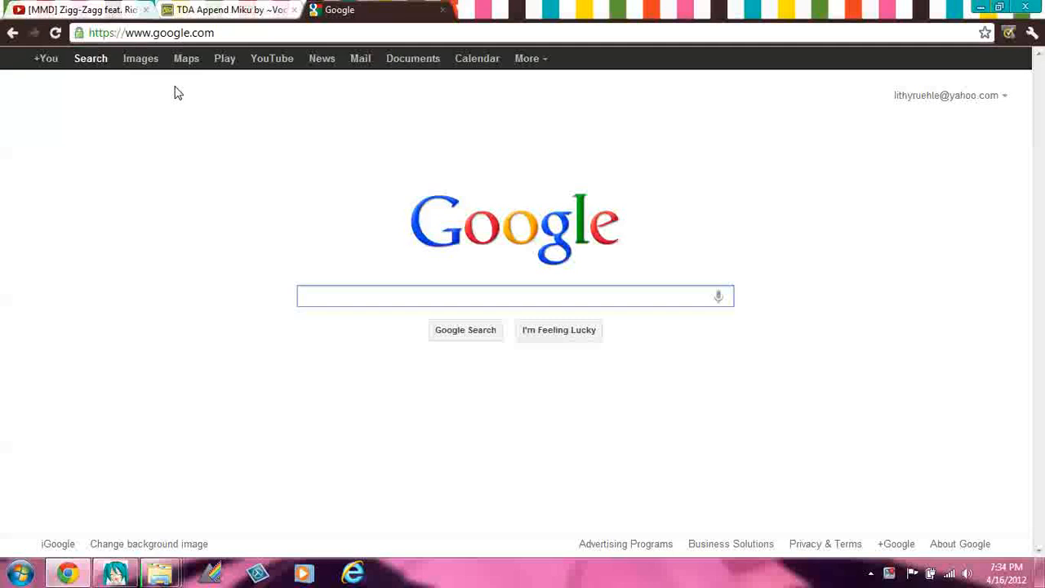
text(mikumiku)
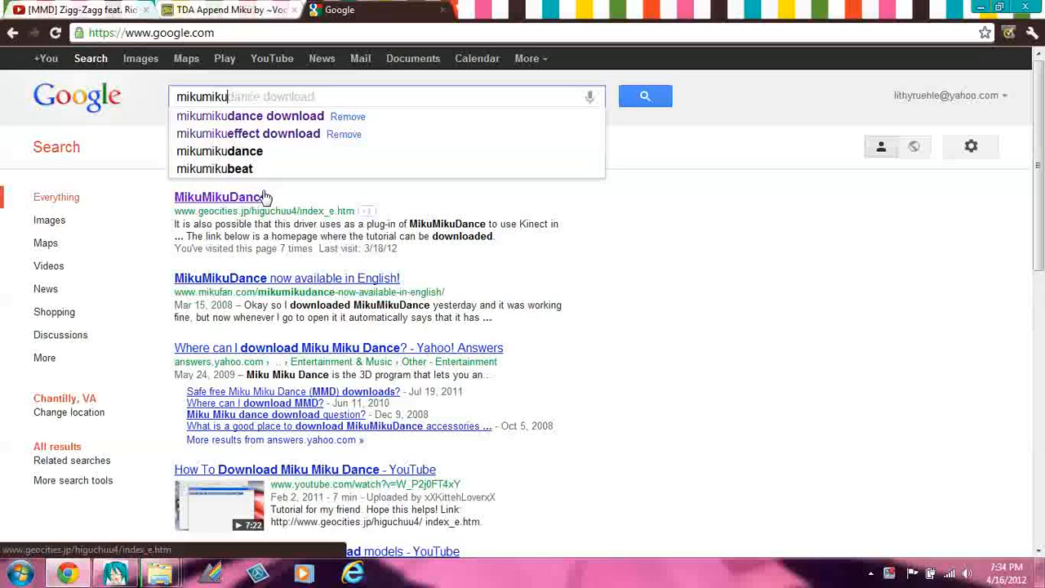
click(248, 133)
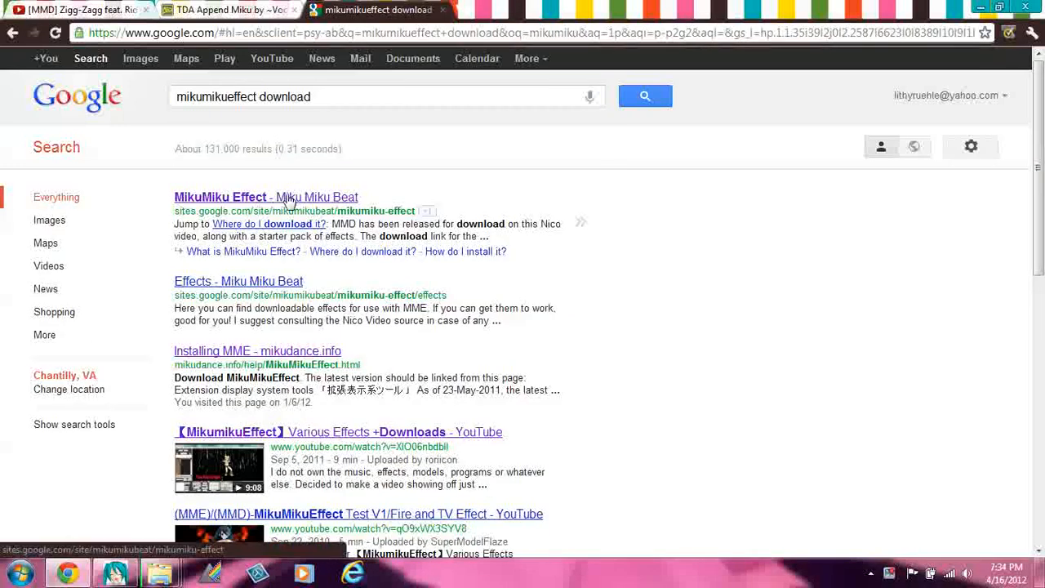
- Open the 'MikuMiku Effect - Miku Miku Beat' search result
click(220, 197)
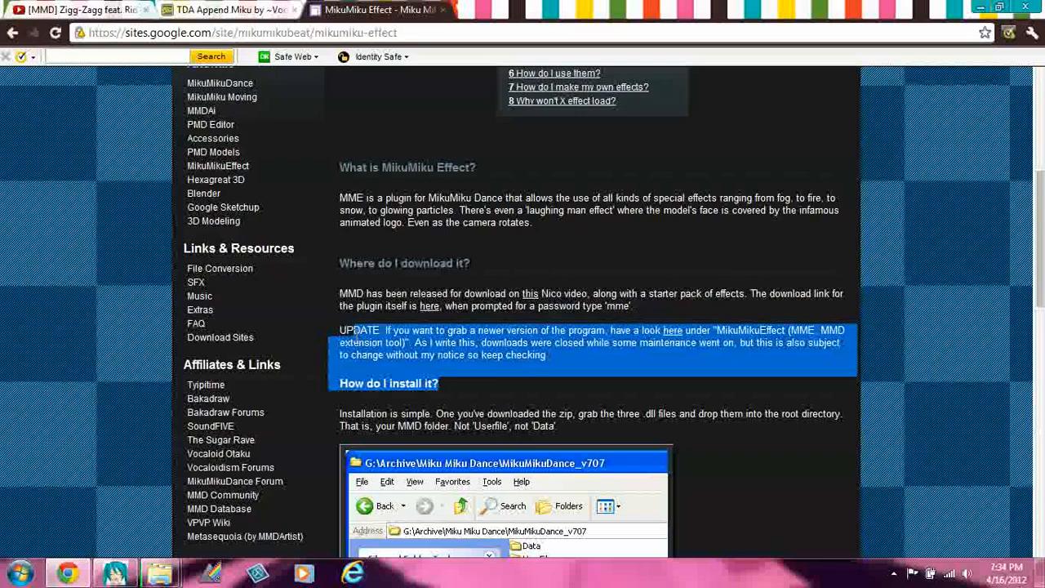
mouse_move(437, 347)
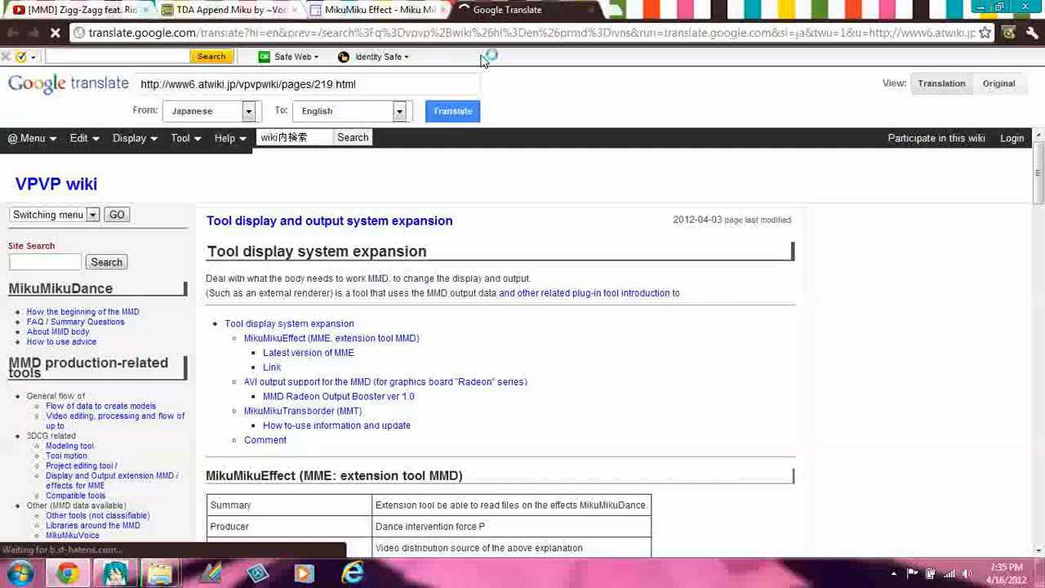
- Scroll down the translated VPVP wiki page toward the latest MME download link
scroll(down, 3)
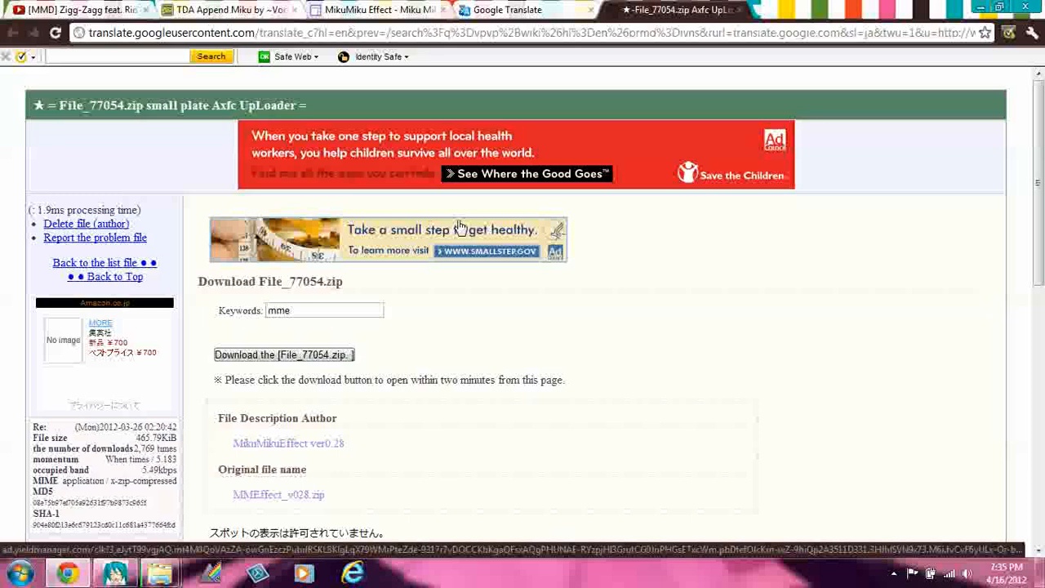
mouse_move(182, 457)
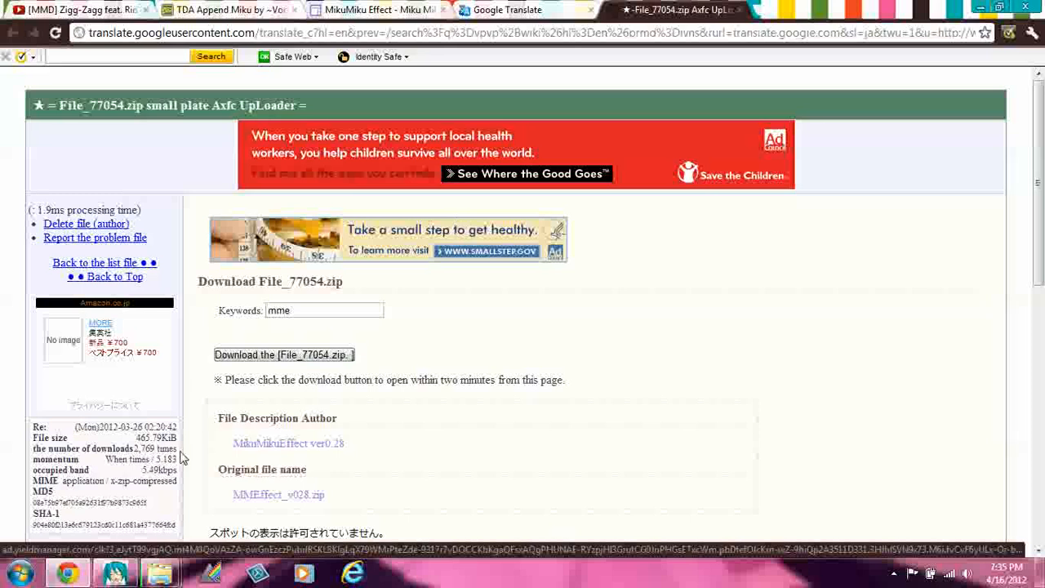
- Download File_77054.zip, the MMEffect ver0.28 archive, from Axfc Uploader
click(283, 354)
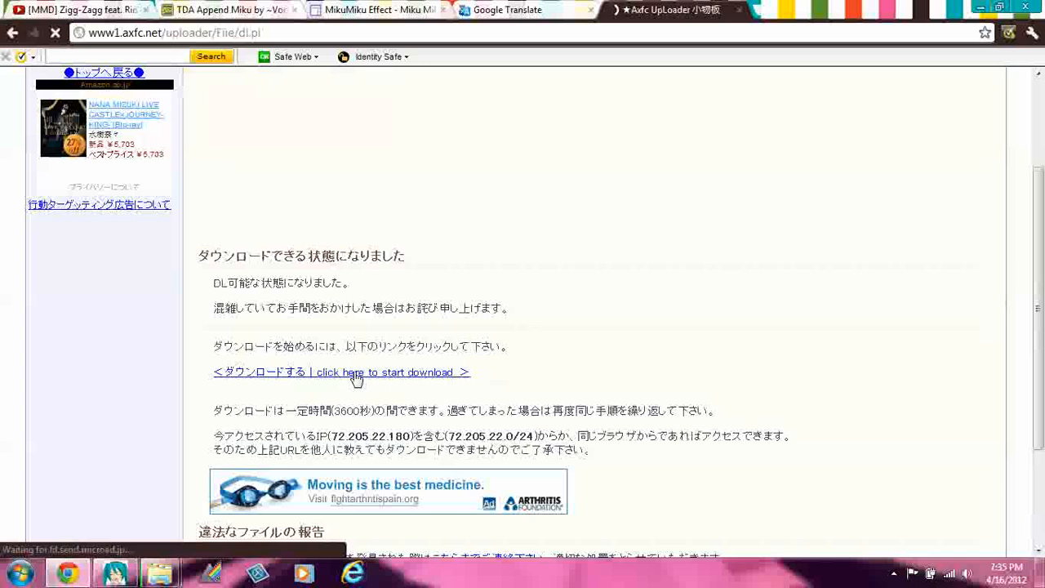
click(341, 372)
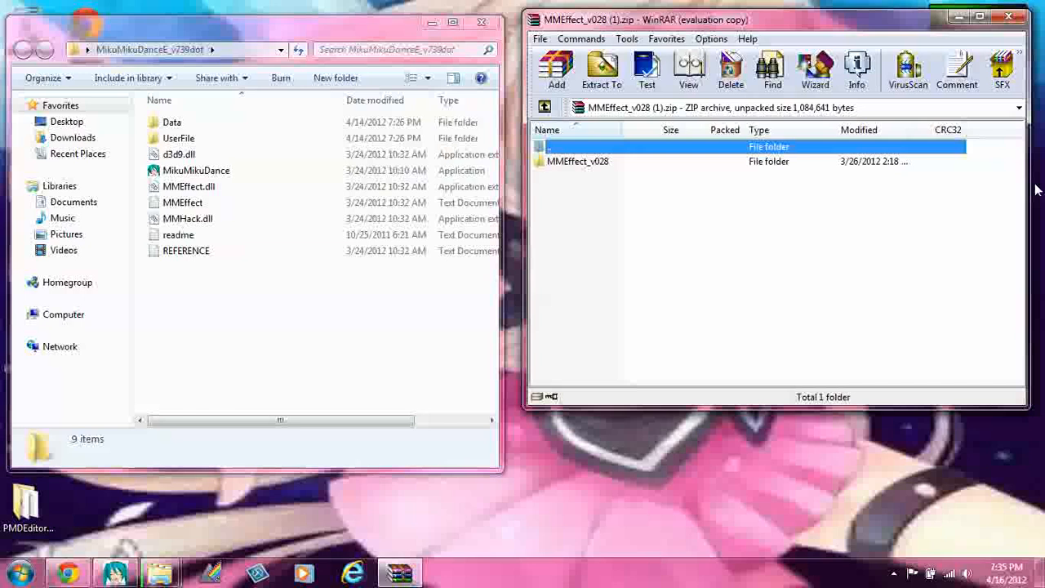
- Open the MMEffect_v028 folder in WinRAR, select its files, then close the archive
double_click(578, 161)
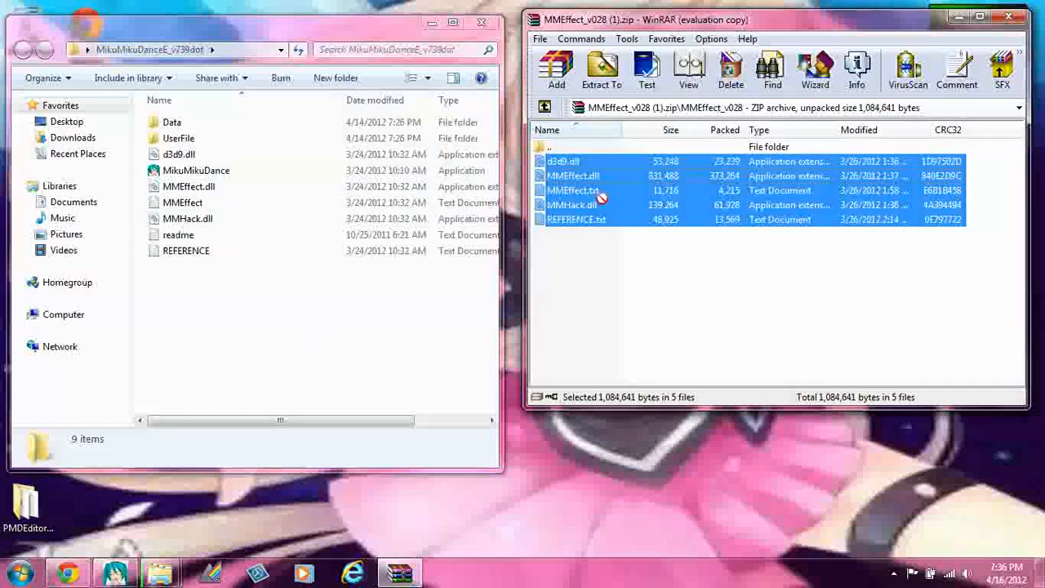
click(671, 306)
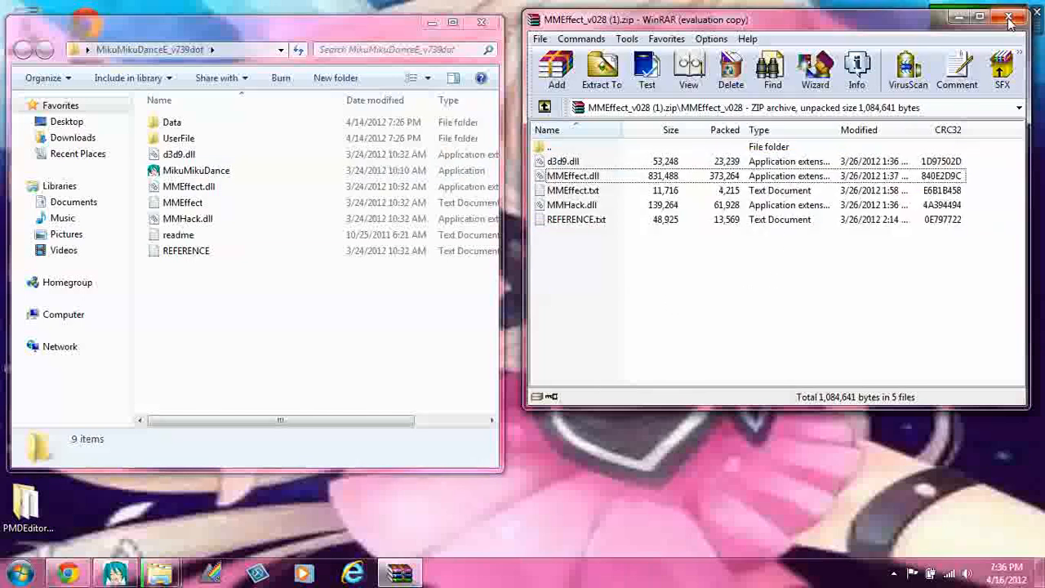
click(1008, 18)
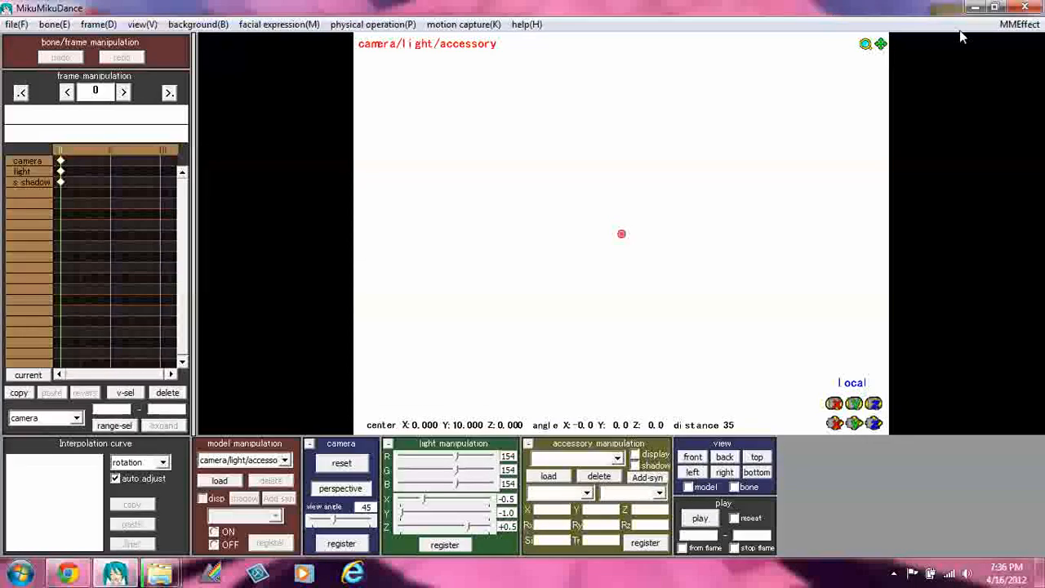
- Open the MMEffect menu to confirm Effect Mapping and Enable Effect are listed
click(1019, 24)
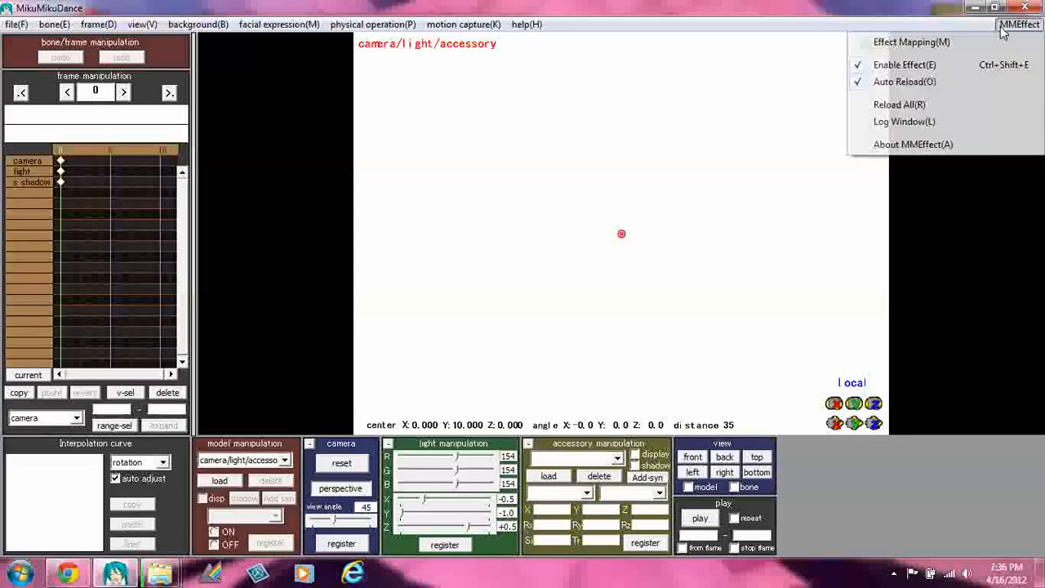
mouse_move(912, 41)
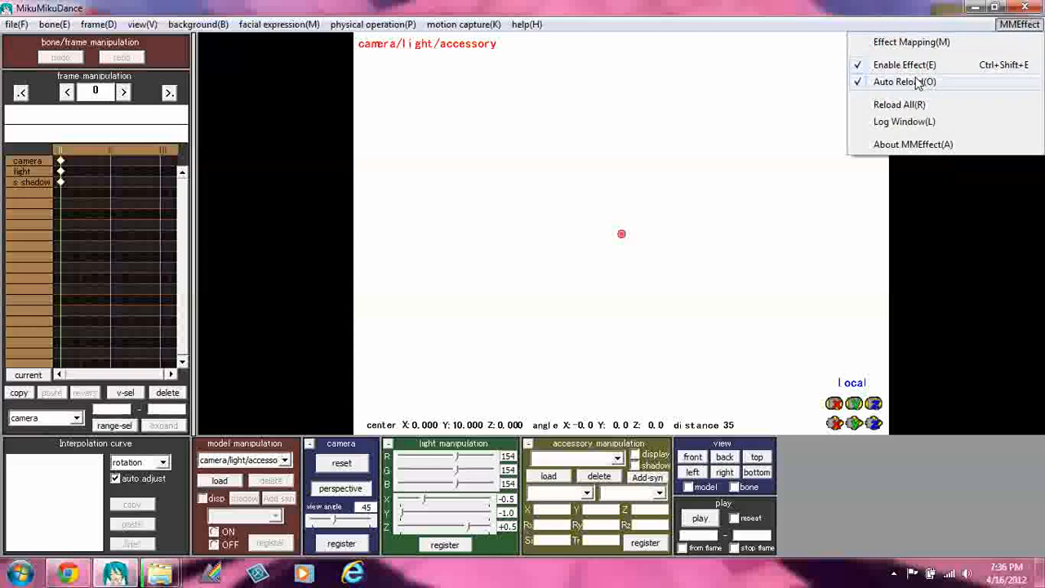
mouse_move(918, 88)
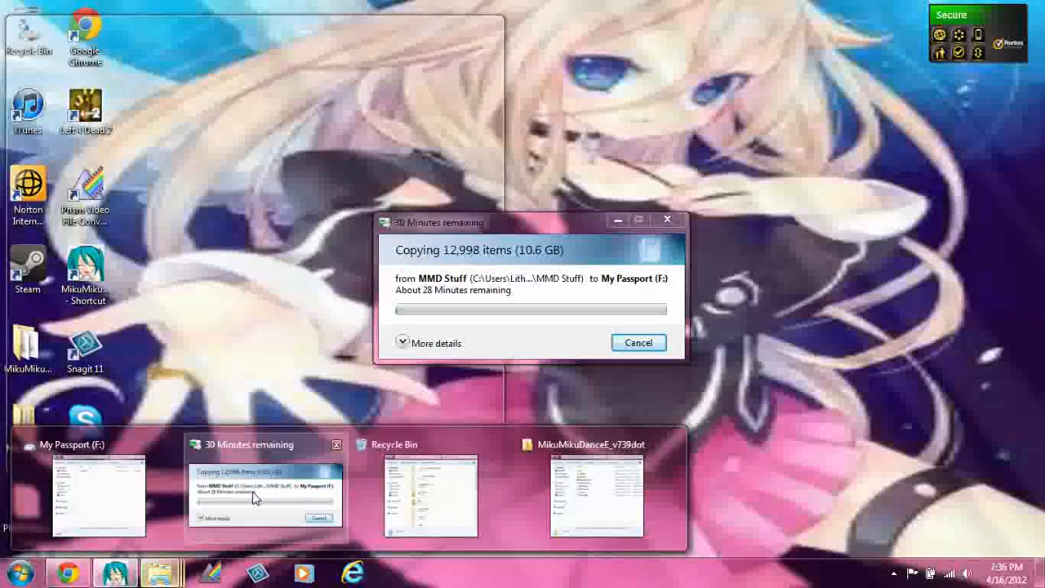
- Close the MikuMikuDanceE_v739dot and Recycle Bin Explorer windows, then bring up MMD Stuff
click(161, 571)
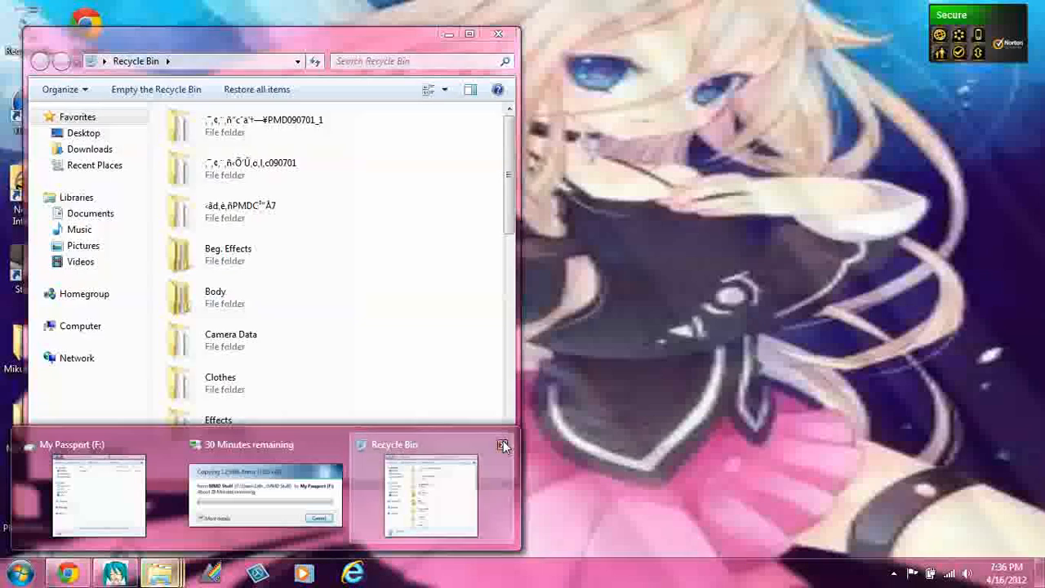
click(502, 445)
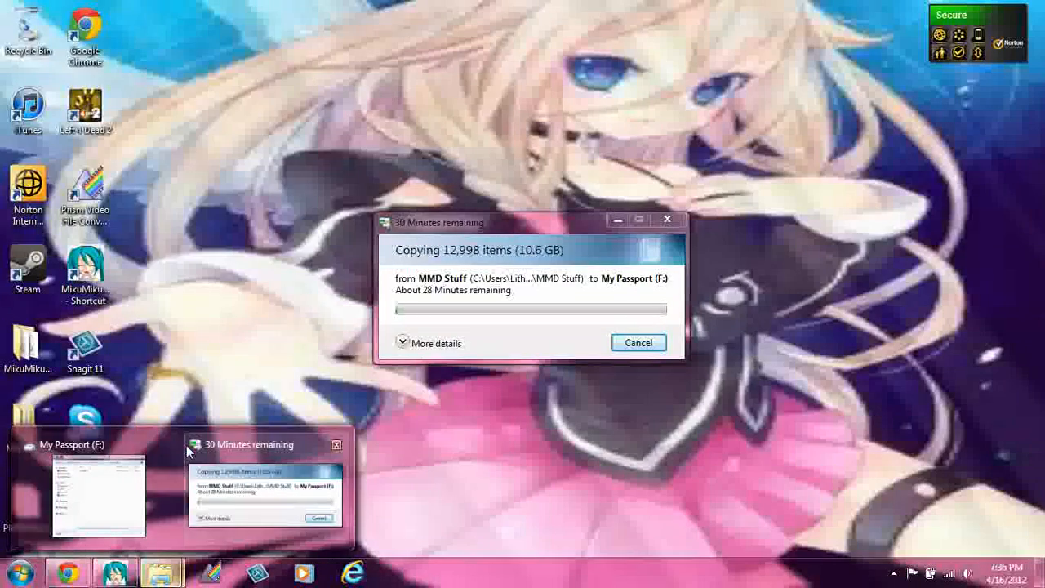
click(161, 572)
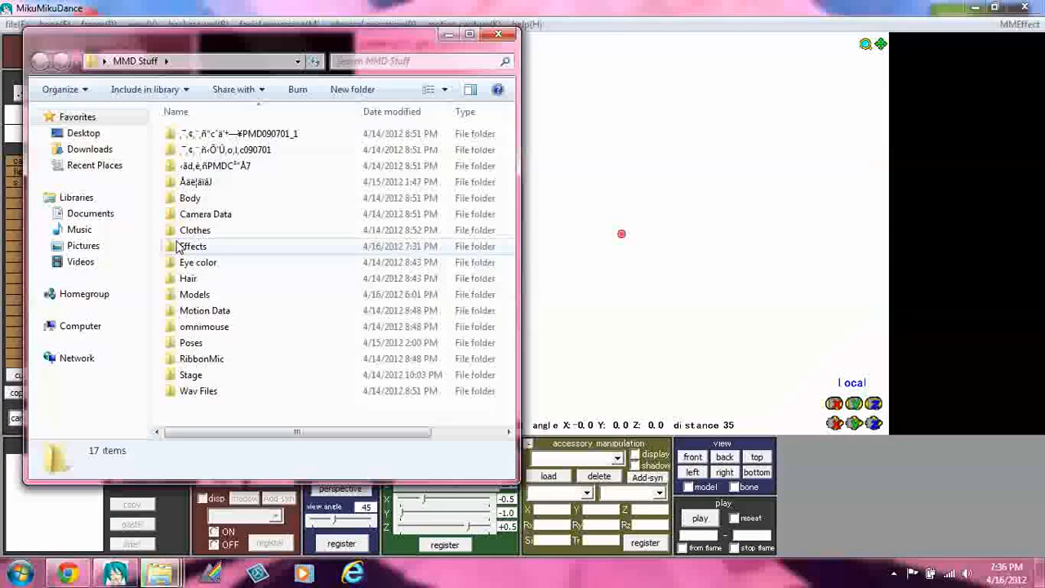
- Browse MMD Stuff > Models to the Tatuki Kurashima model files folder
double_click(194, 294)
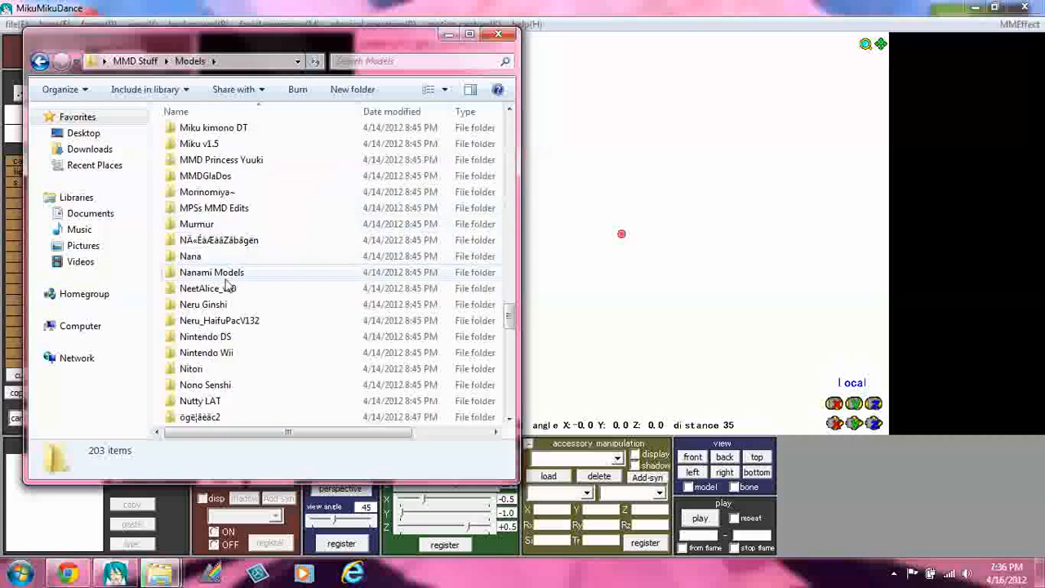
scroll(down, 3)
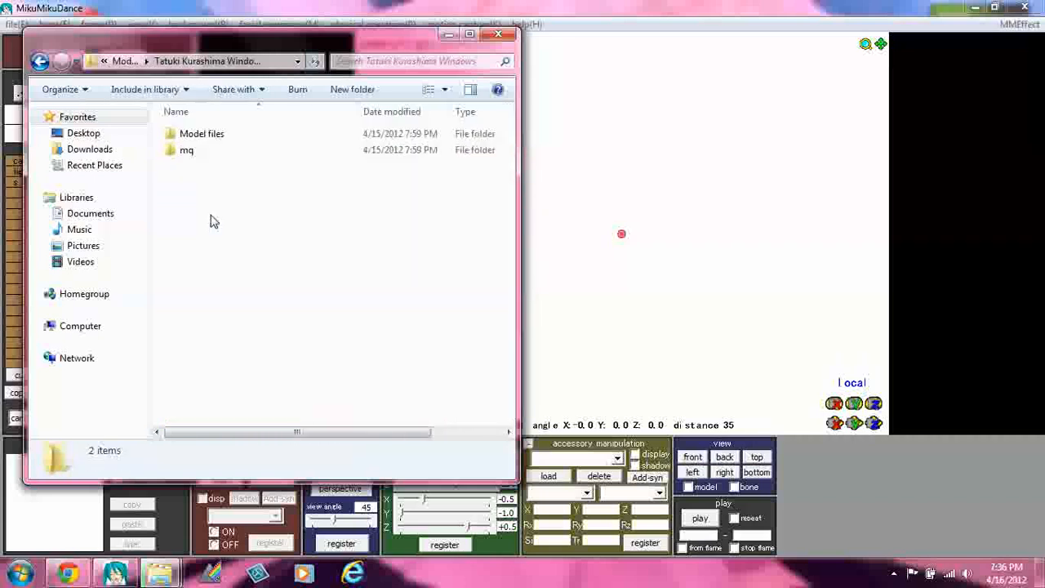
double_click(202, 133)
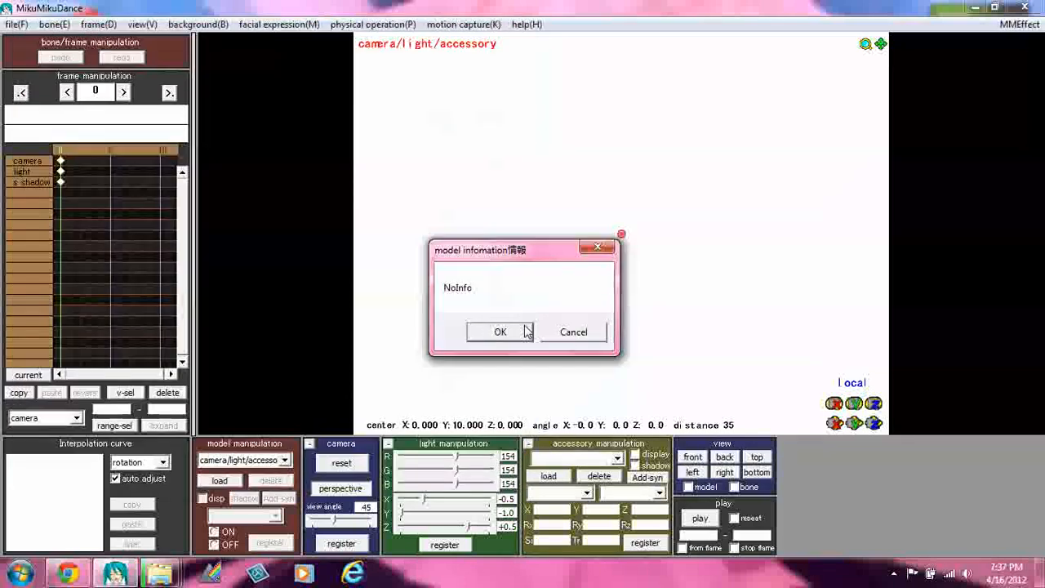
- Dismiss the NoInfo model-information prompt with OK
click(500, 332)
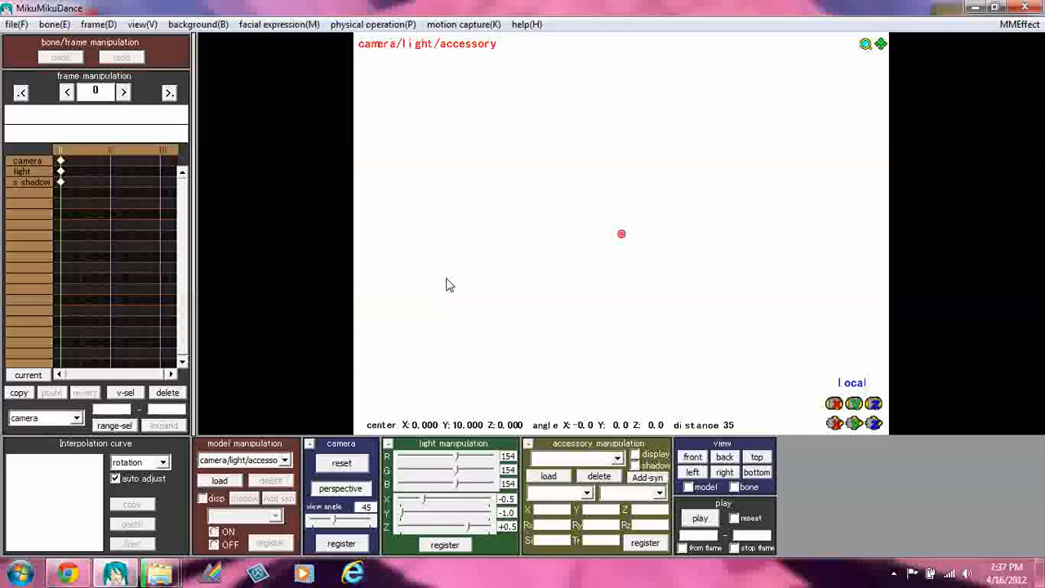
mouse_move(106, 80)
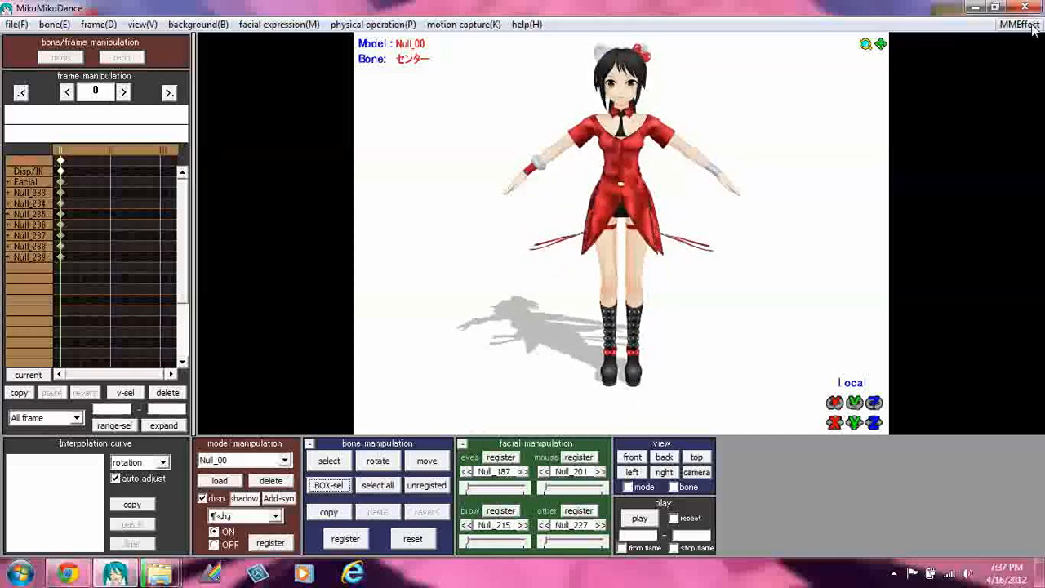
- In MMEffect's effect mapping, select the model and browse to MMD Stuff > Effects
click(1019, 24)
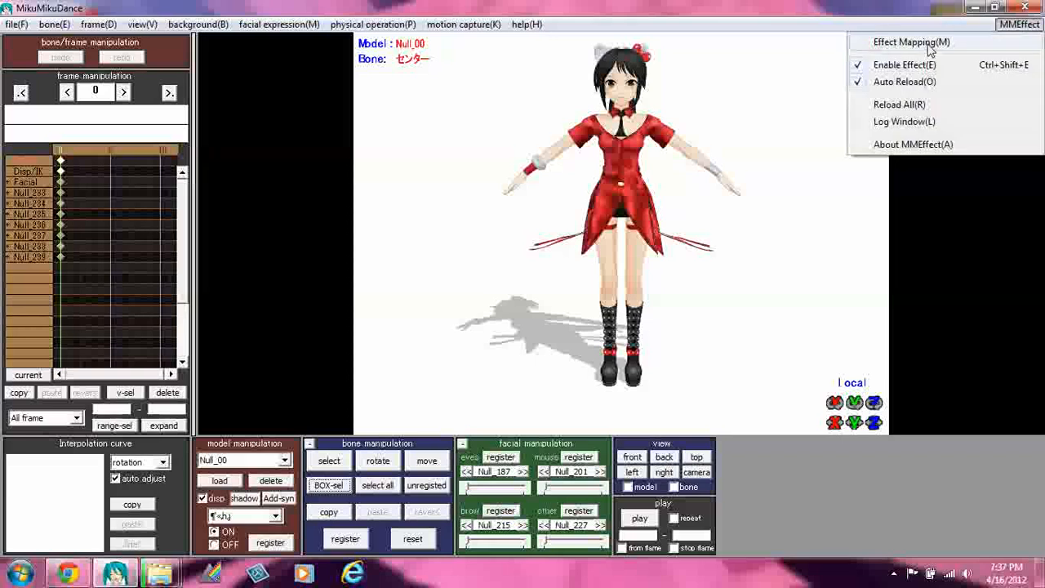
click(912, 41)
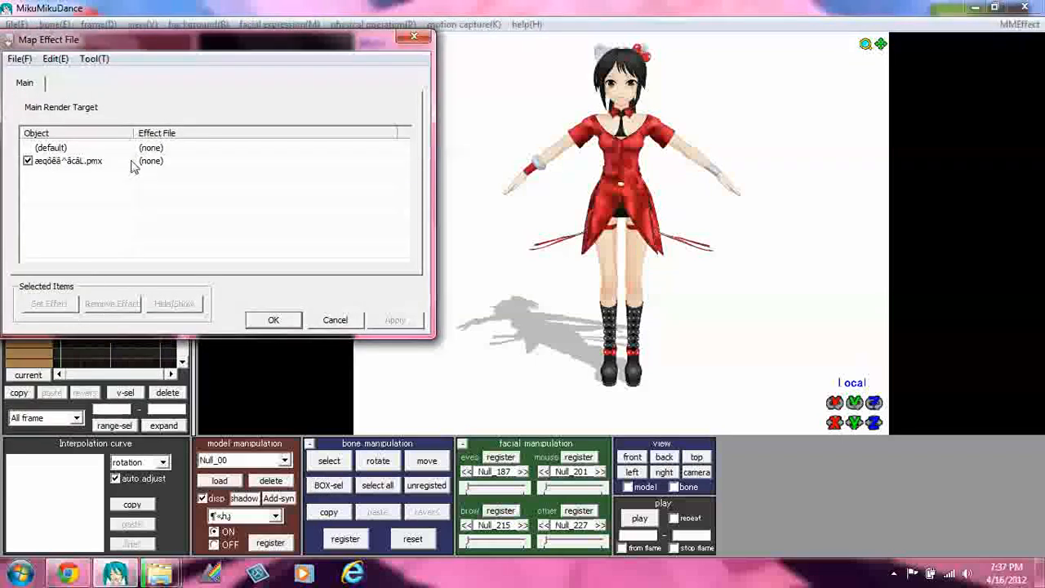
click(70, 160)
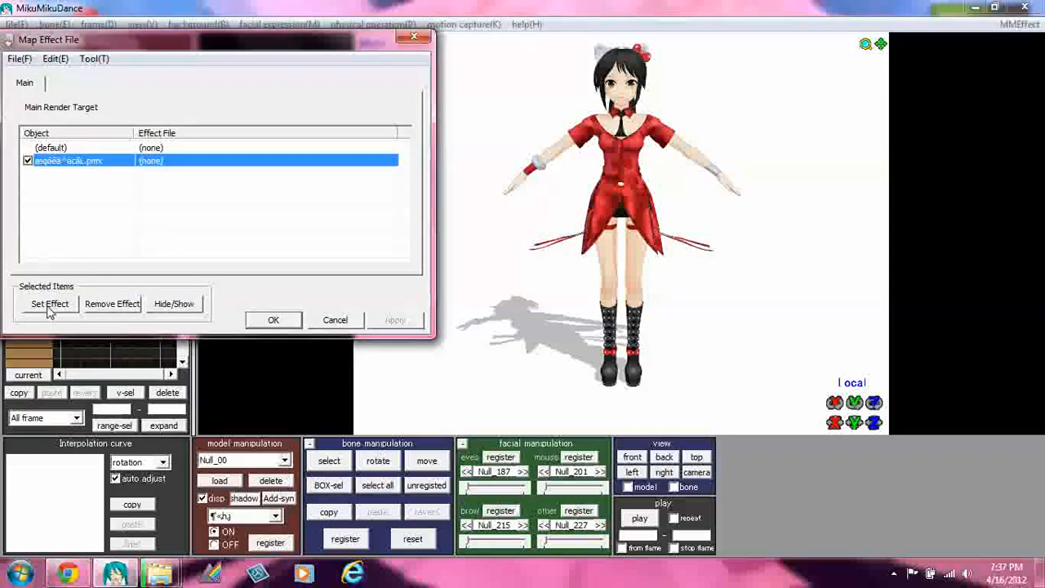
click(50, 304)
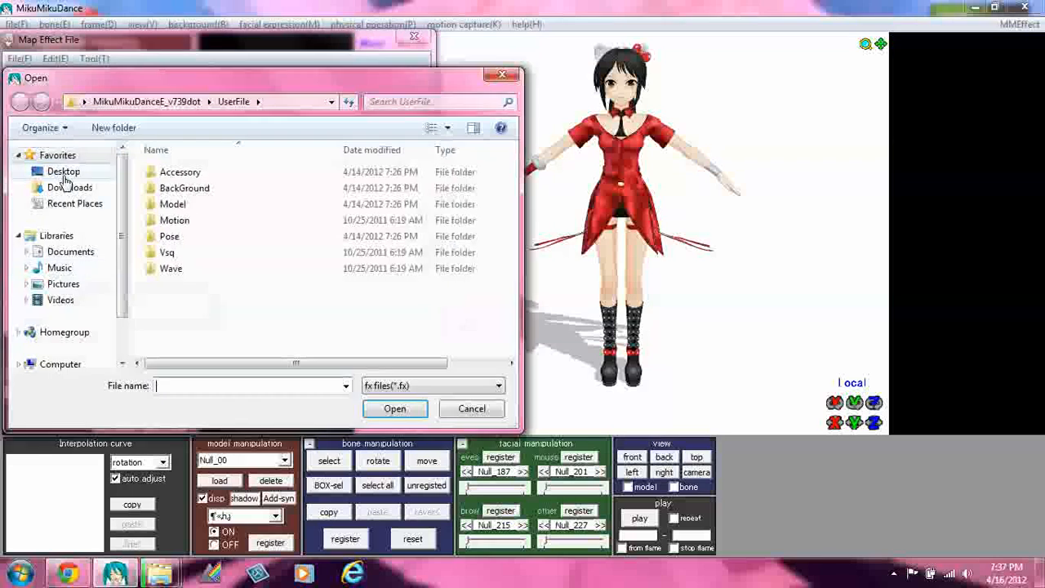
click(63, 171)
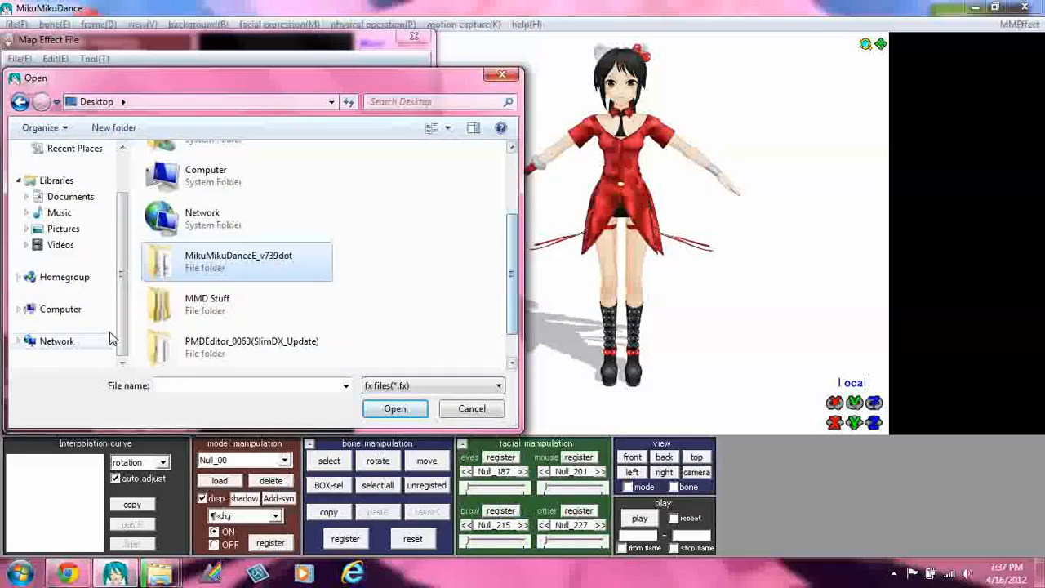
double_click(207, 304)
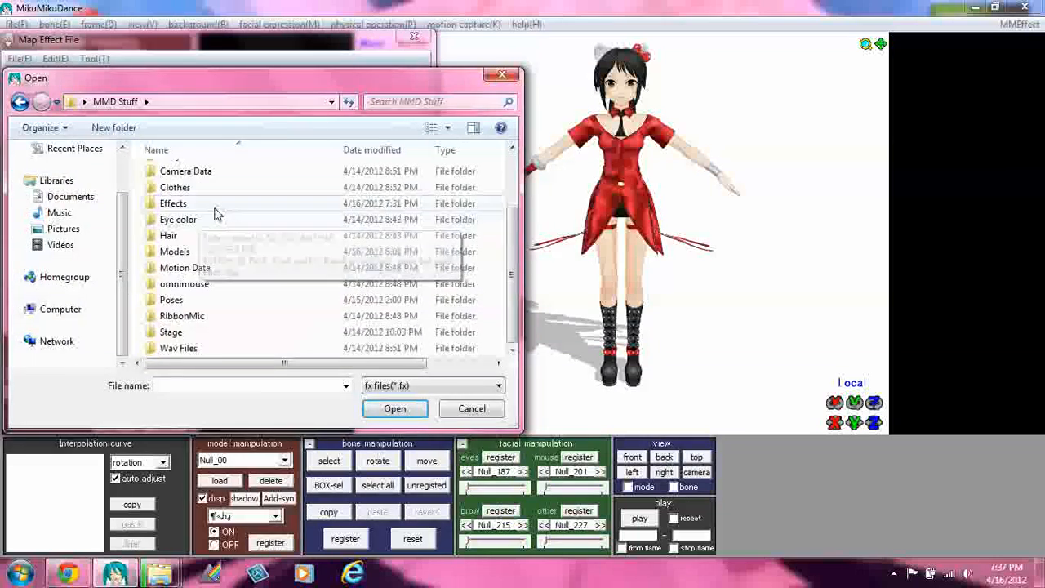
double_click(173, 203)
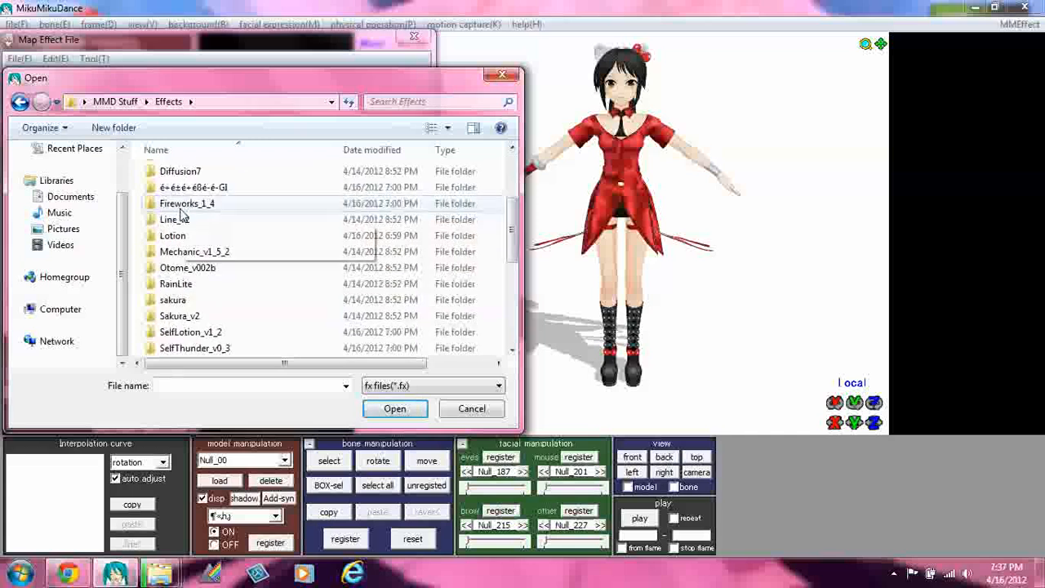
mouse_move(176, 283)
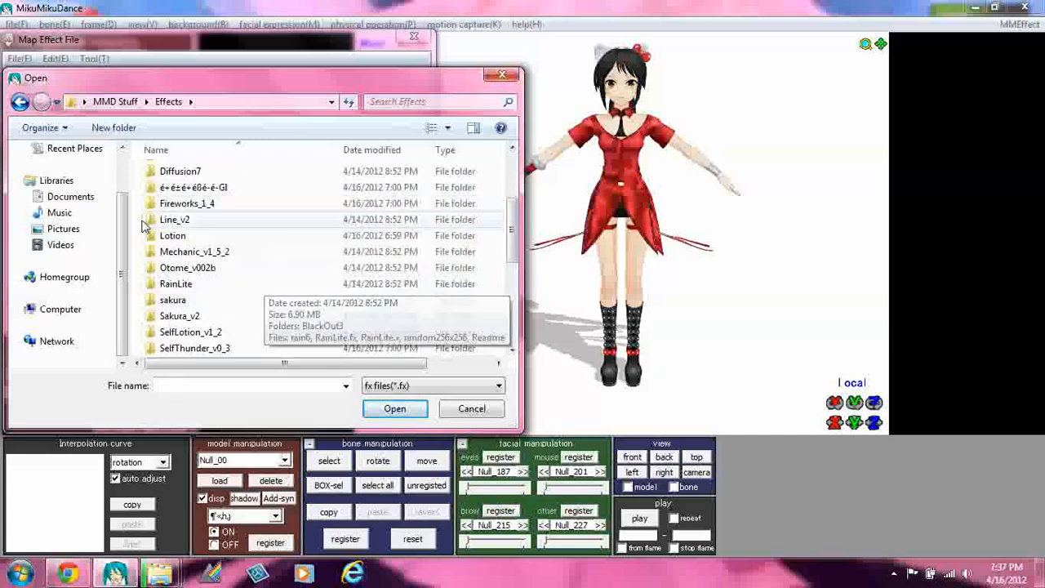
- Choose AdultShader (1).fx as the model's effect and apply it
scroll(down, 3)
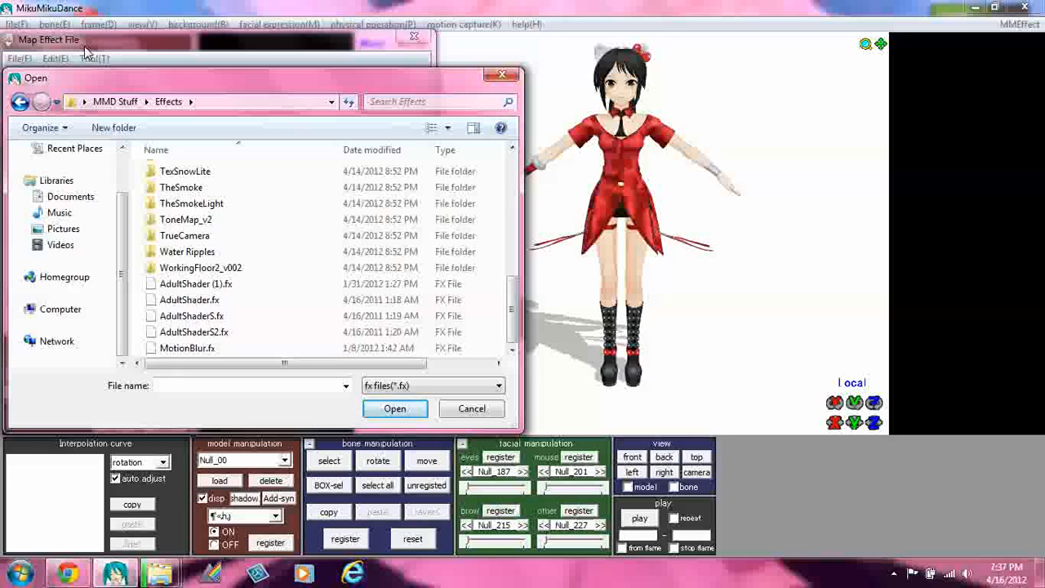
click(196, 283)
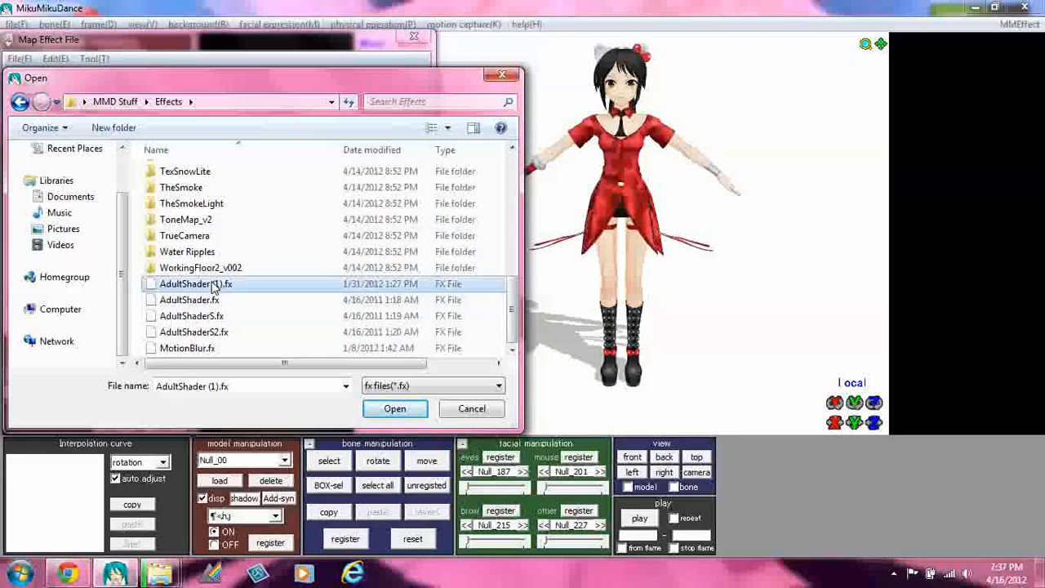
click(394, 409)
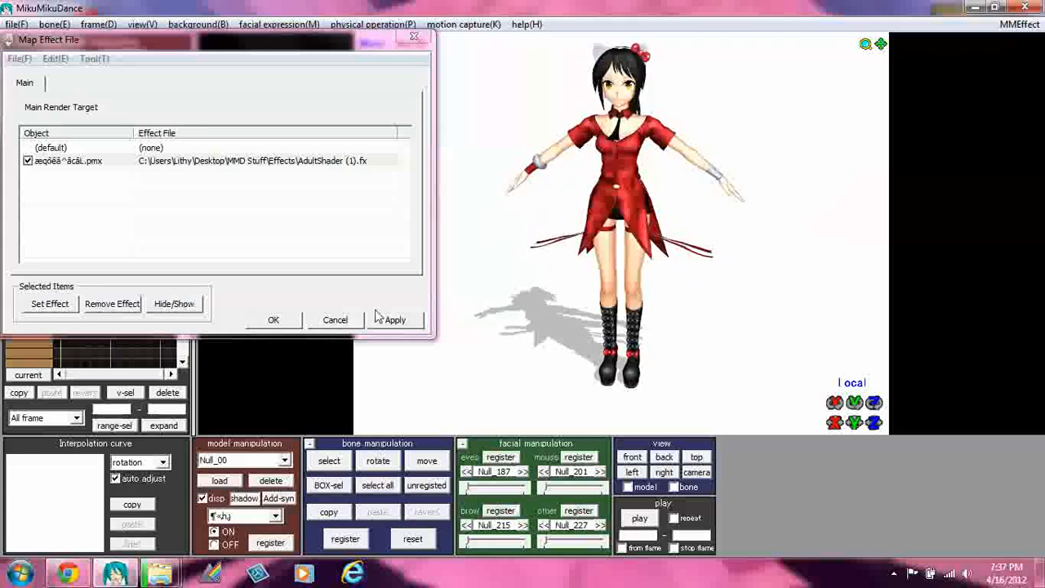
click(273, 319)
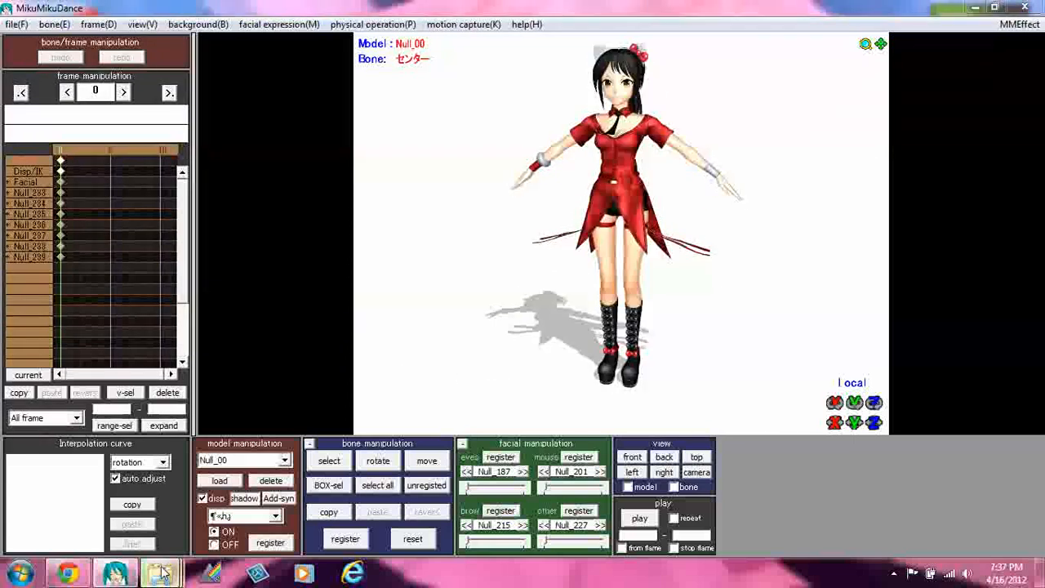
- Load dansamu.vmd from Motion Data > Dancing Samurai onto the model
click(218, 480)
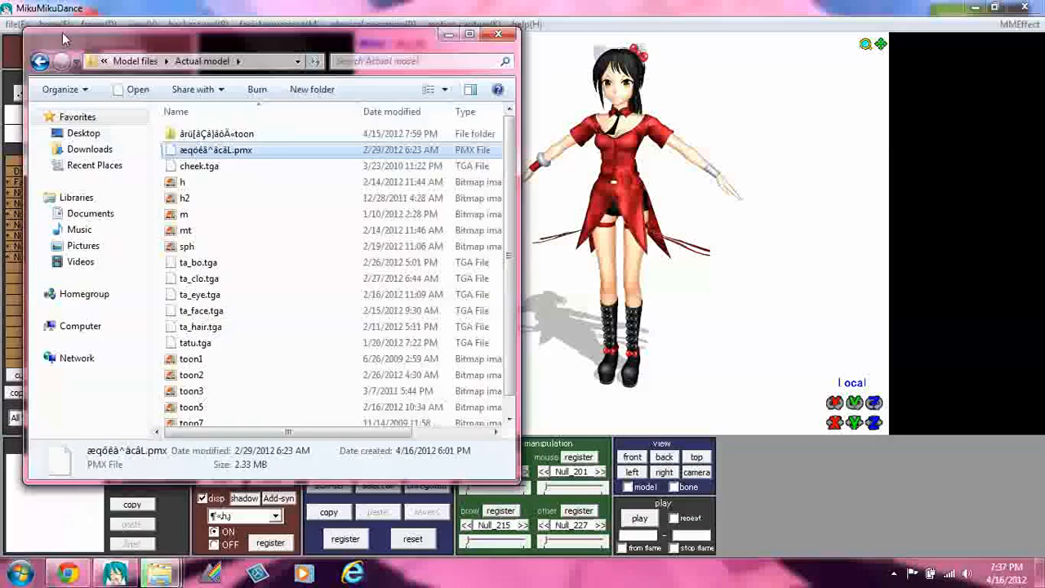
click(41, 62)
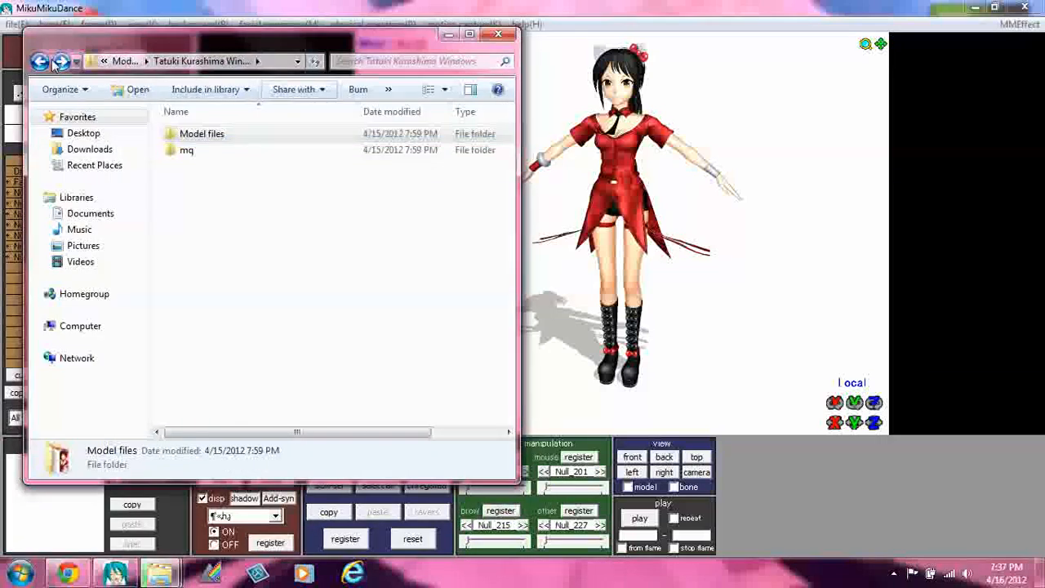
click(40, 61)
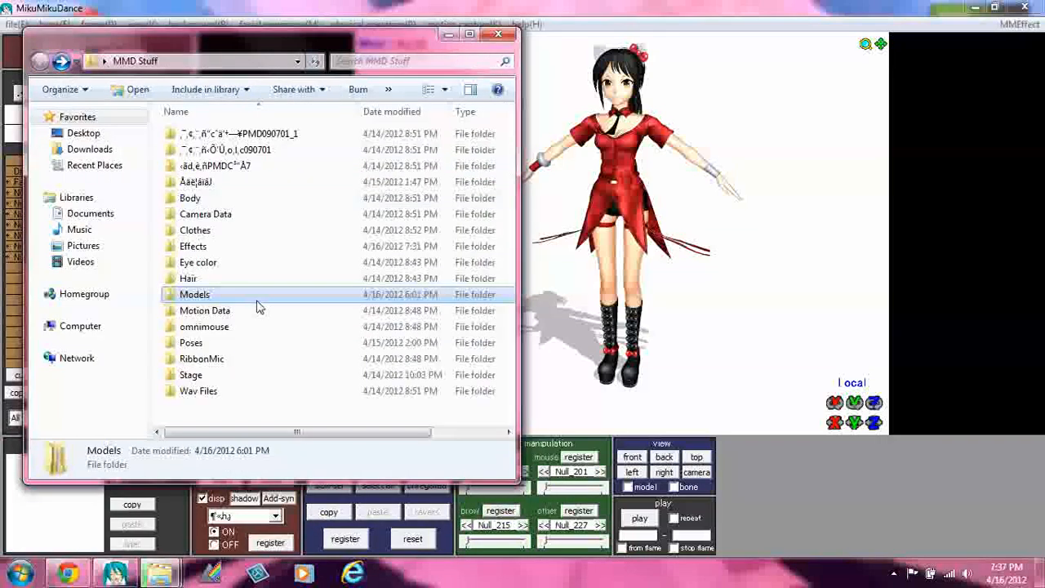
double_click(204, 311)
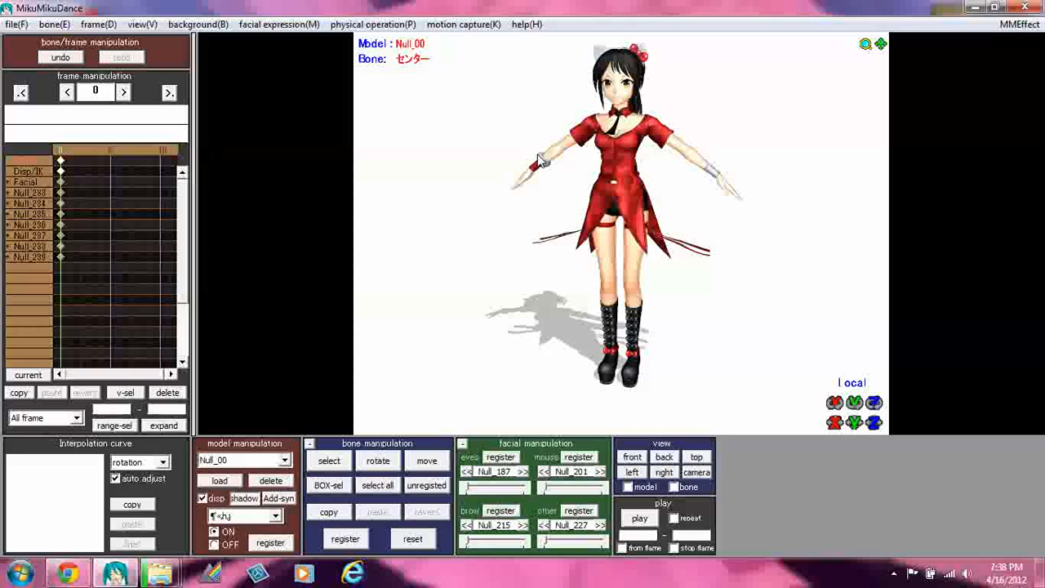
click(639, 518)
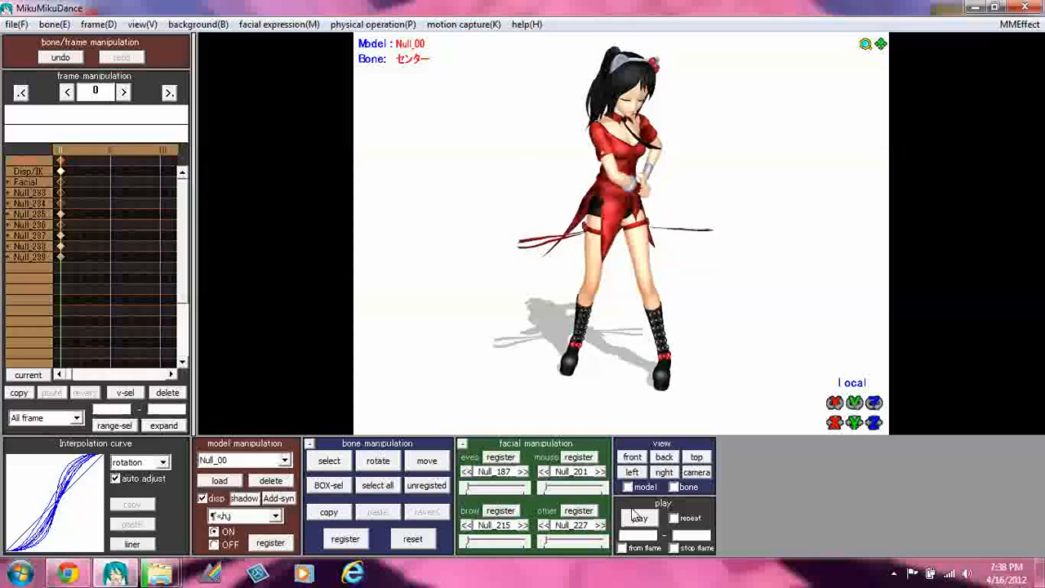
click(639, 518)
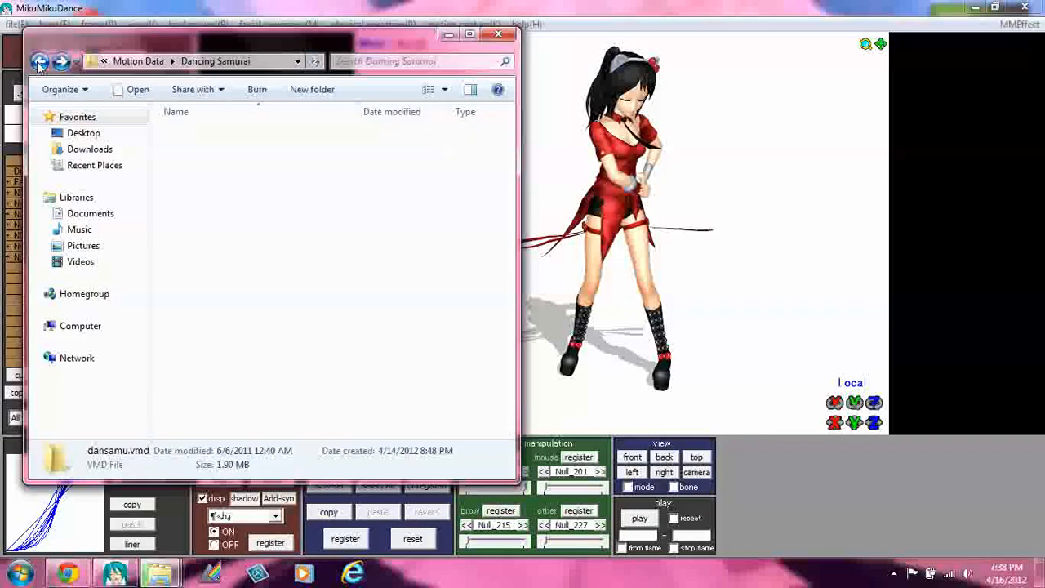
- Browse Effects > Fireworks_1_4 subfolders and select the fireworks_1_Auto.fx effect file
click(39, 62)
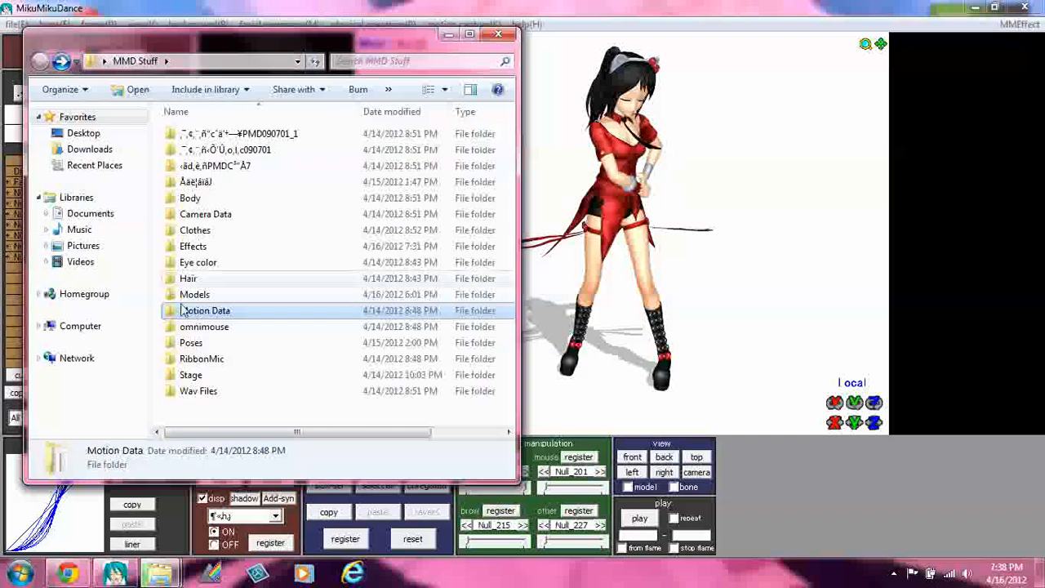
double_click(194, 246)
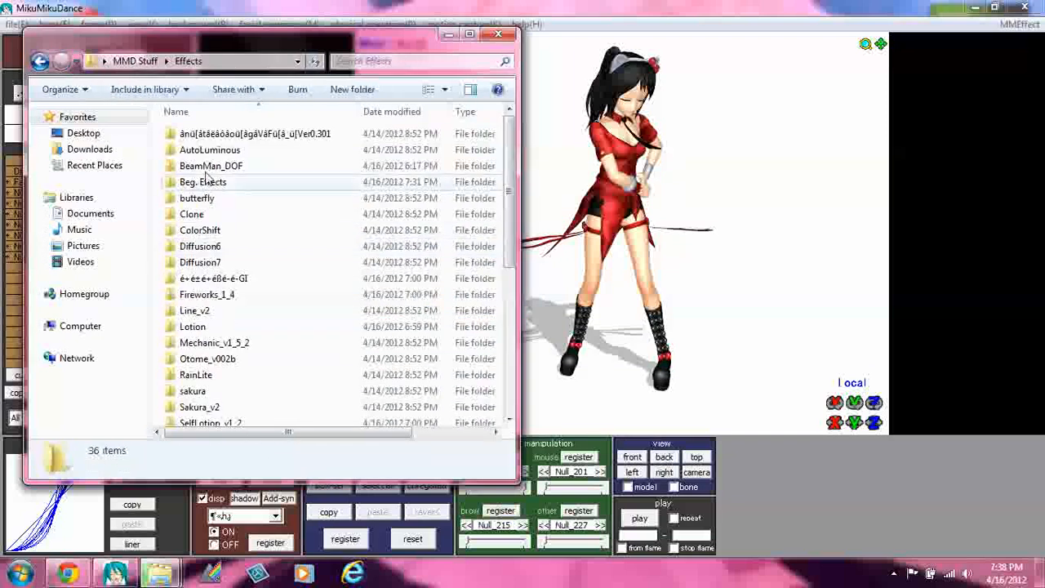
double_click(206, 294)
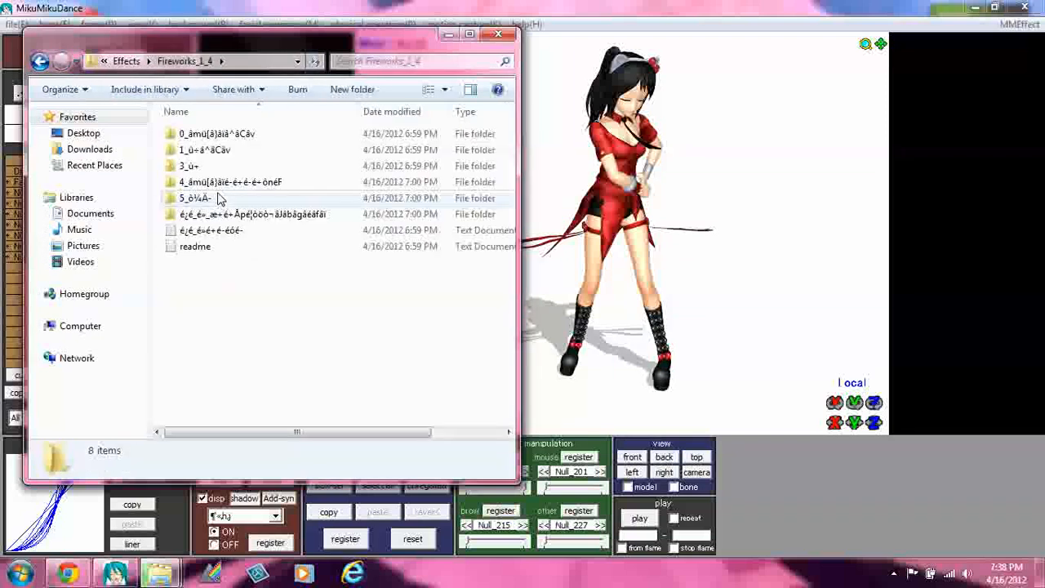
click(212, 134)
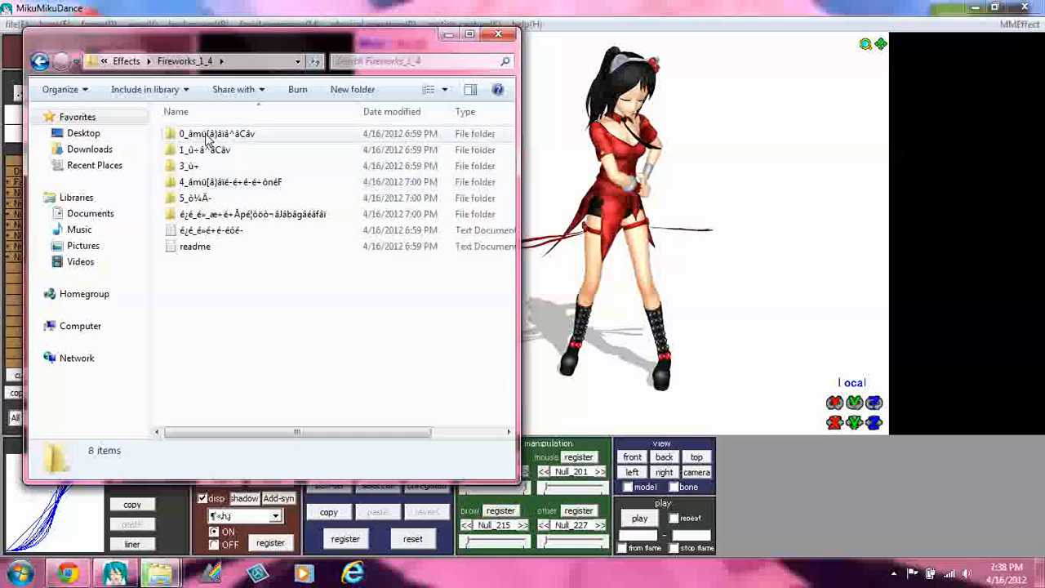
double_click(204, 149)
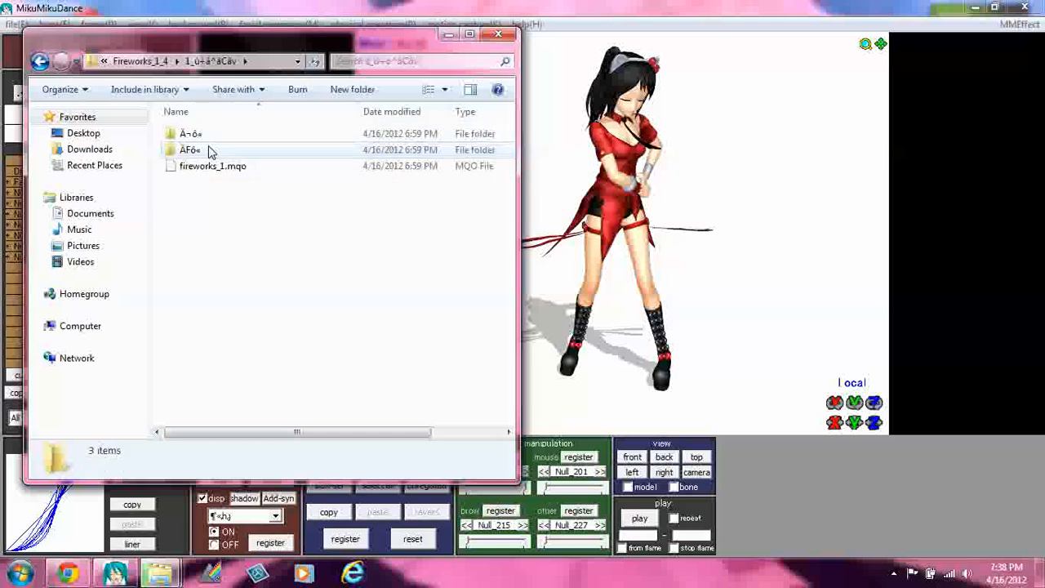
double_click(190, 150)
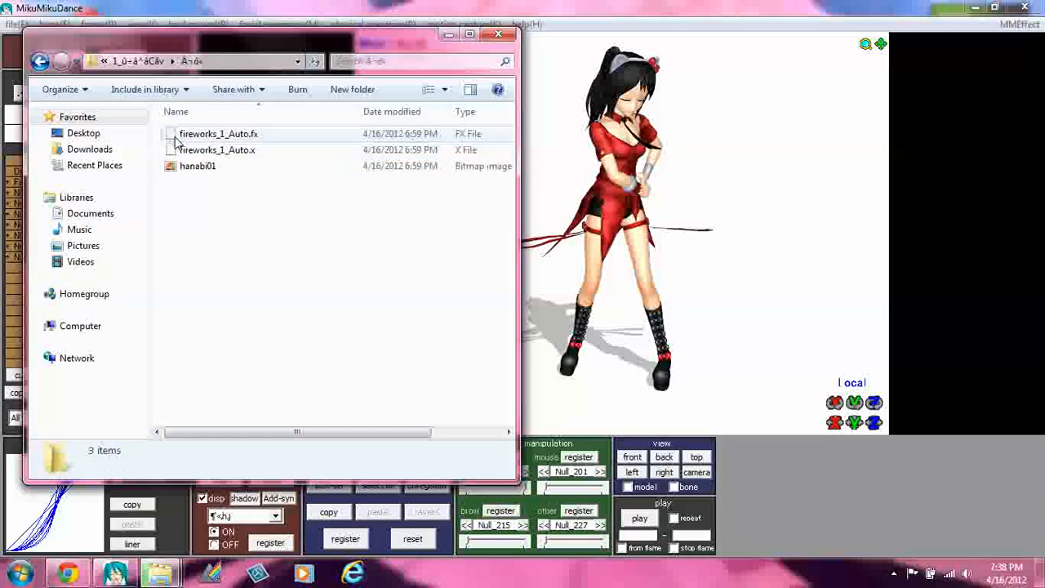
click(217, 150)
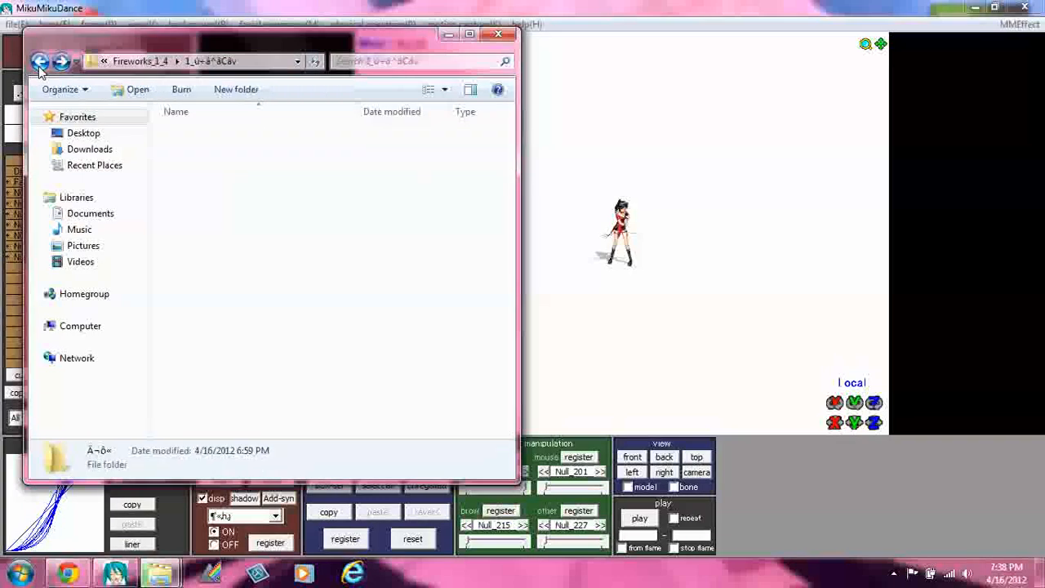
- Return to the Effects folder and load the Otome_v002b bubble background effect
click(40, 61)
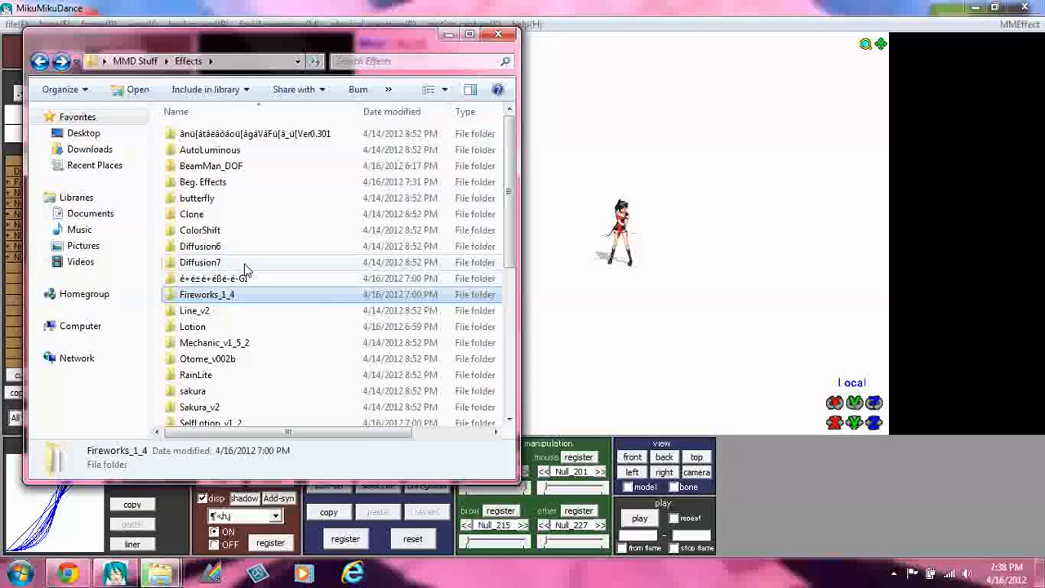
click(209, 358)
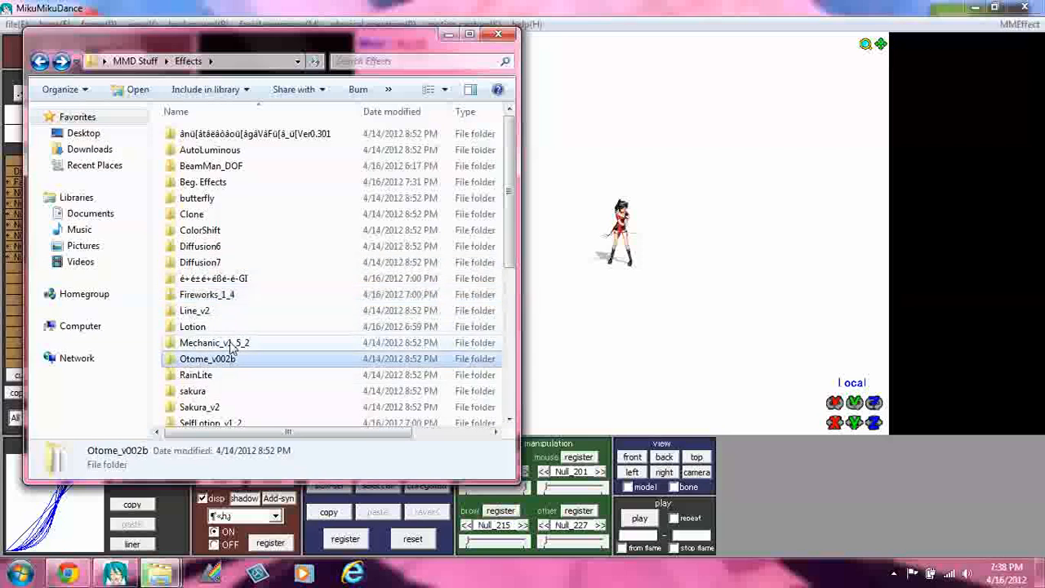
double_click(208, 358)
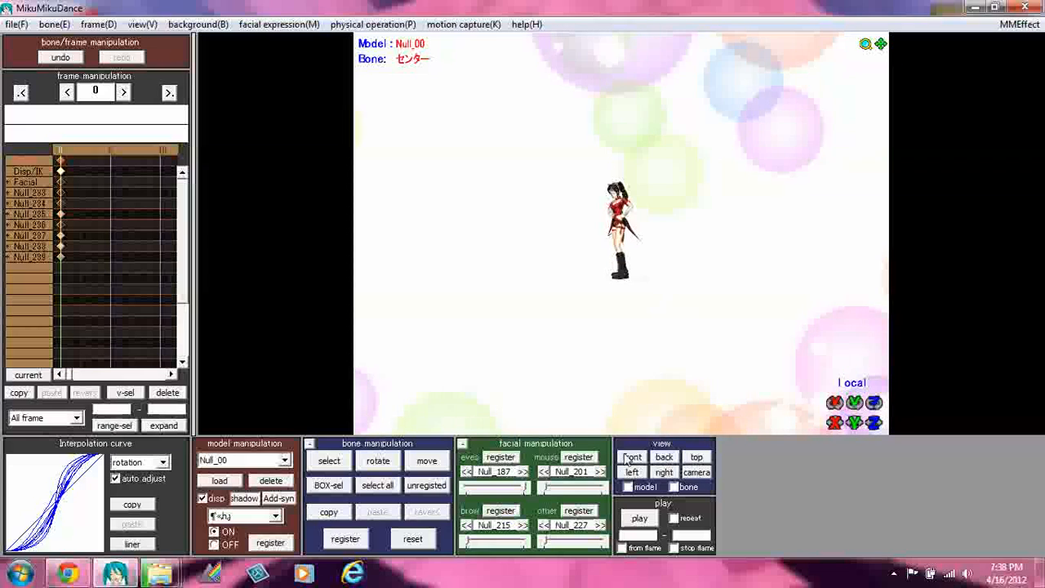
- Switch to the front view and play the Dancing Samurai animation
click(632, 456)
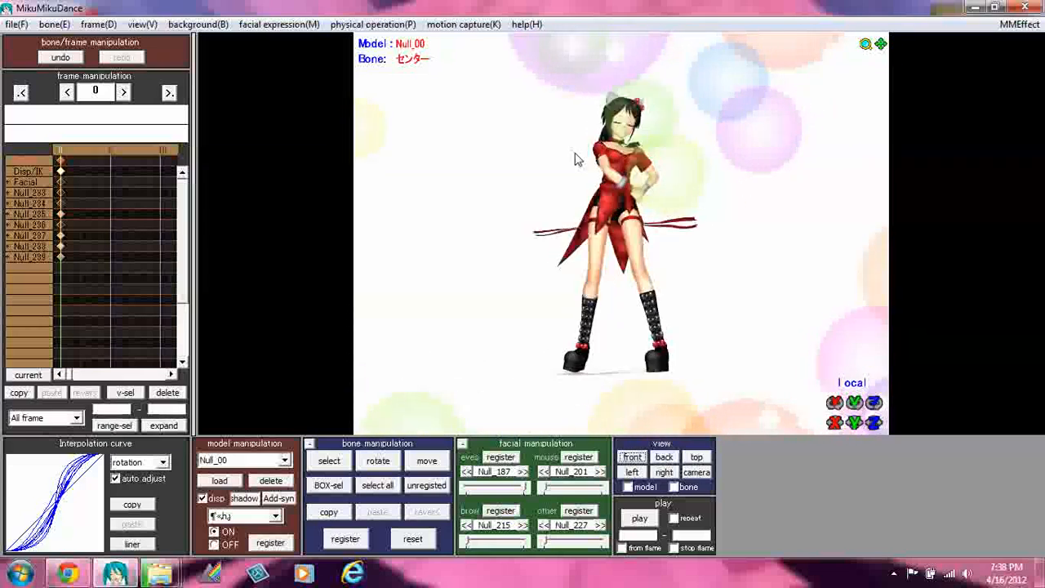
click(639, 520)
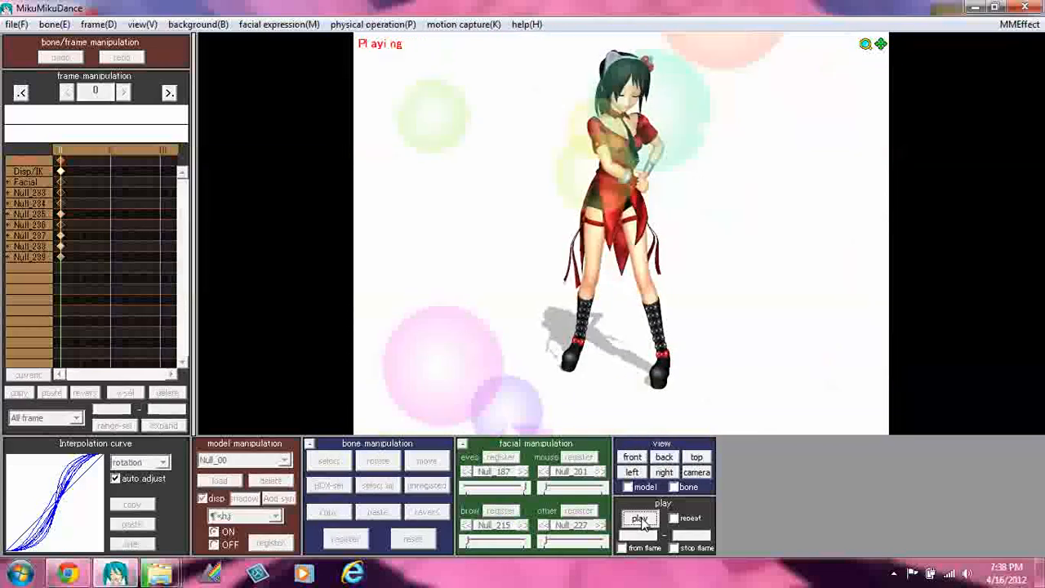